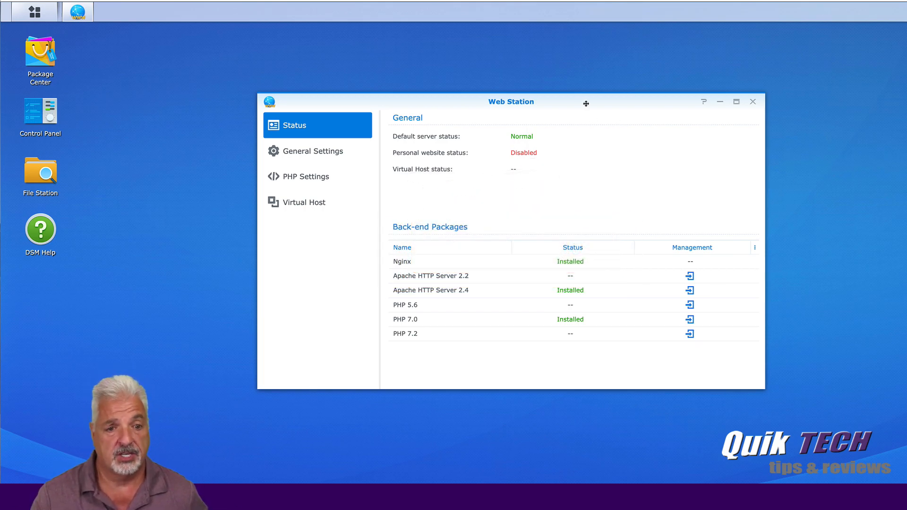
mouse_move(305, 176)
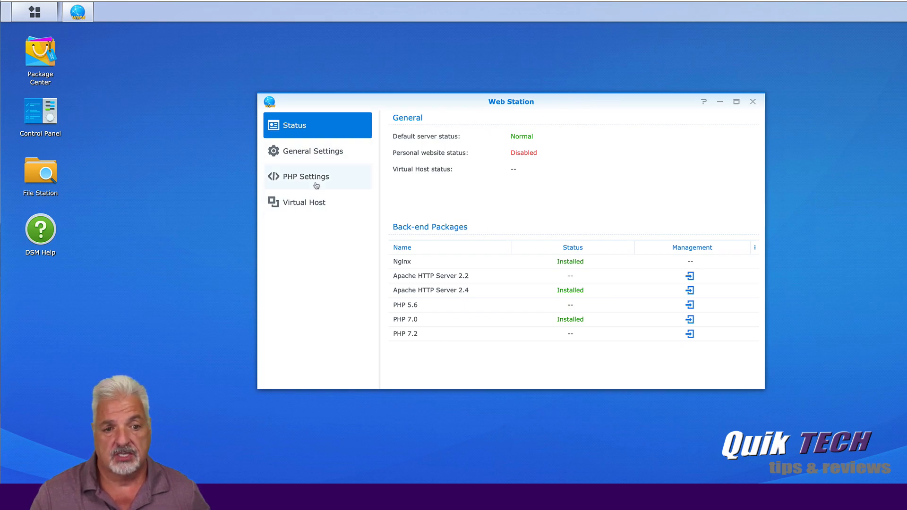
mouse_move(364, 252)
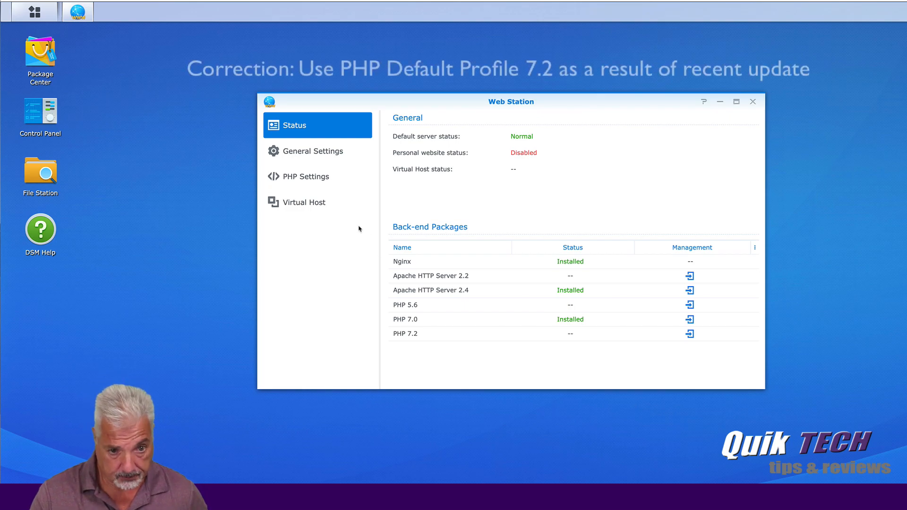
mouse_move(305, 202)
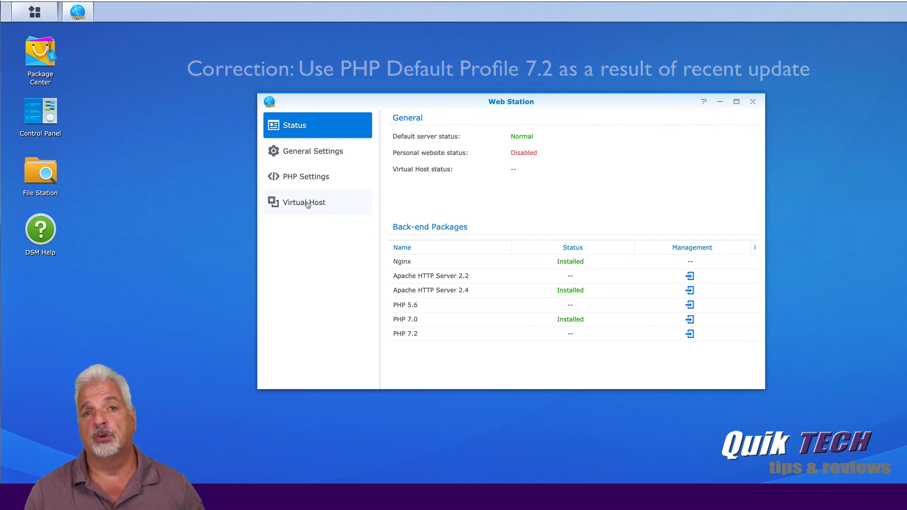
- Show Web Station's Virtual Host section with its empty host list
click(303, 202)
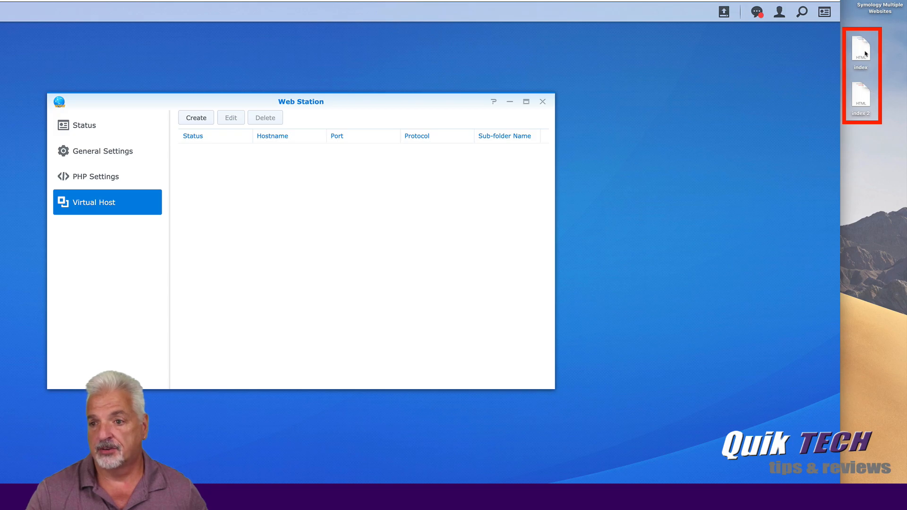
mouse_move(649, 3)
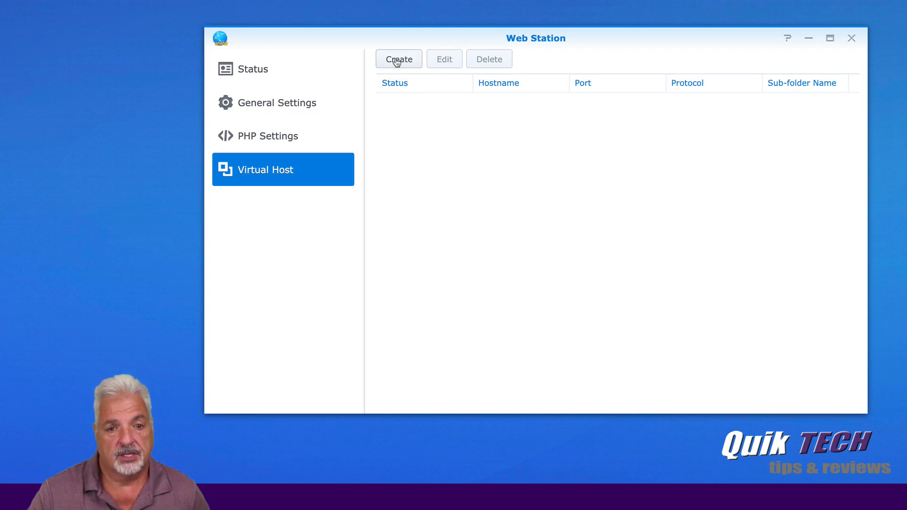
- Begin a new virtual host and enter the ddns.net hostname
click(397, 59)
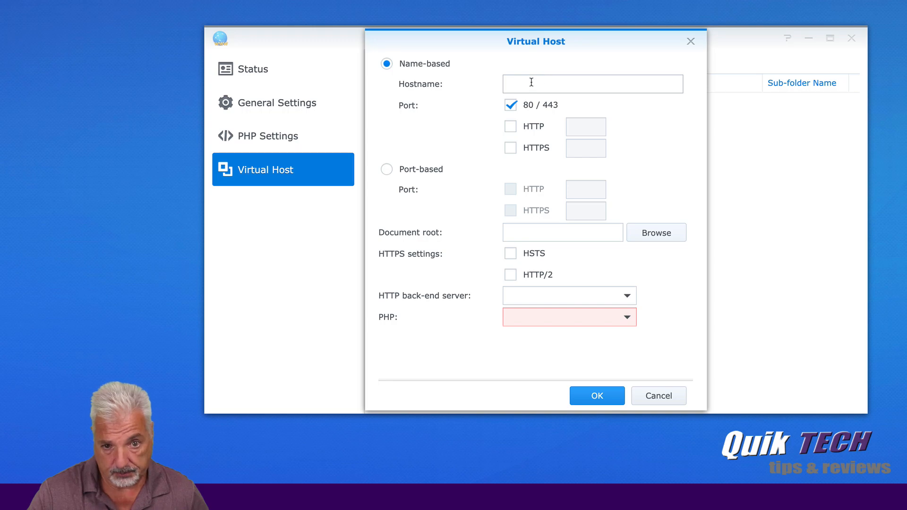
click(591, 83)
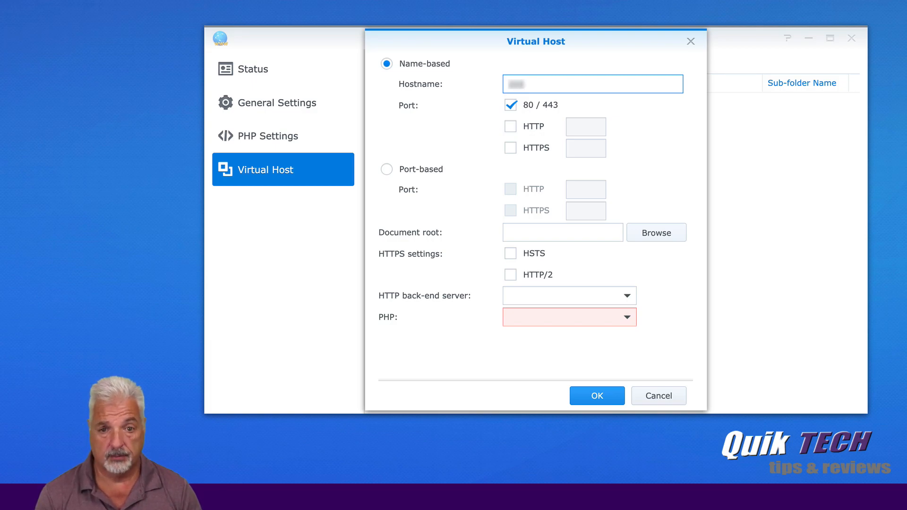
click(592, 84)
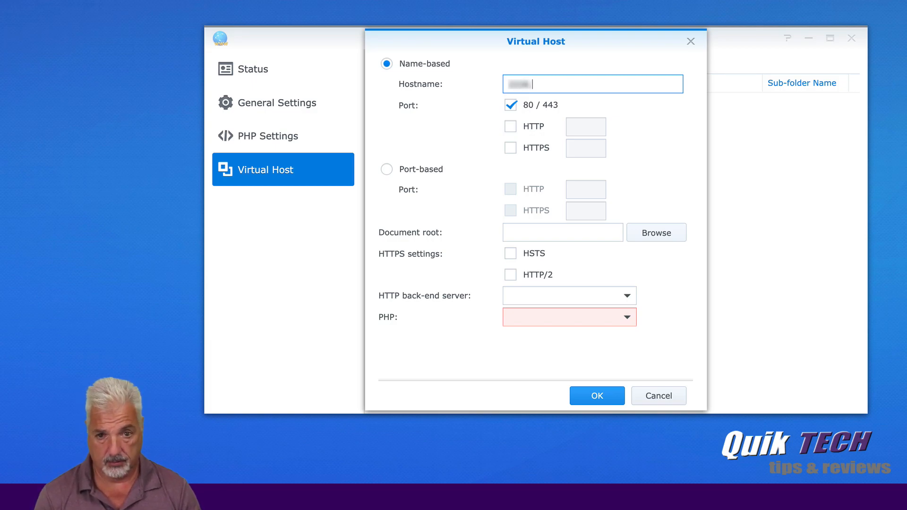
text(ddns.)
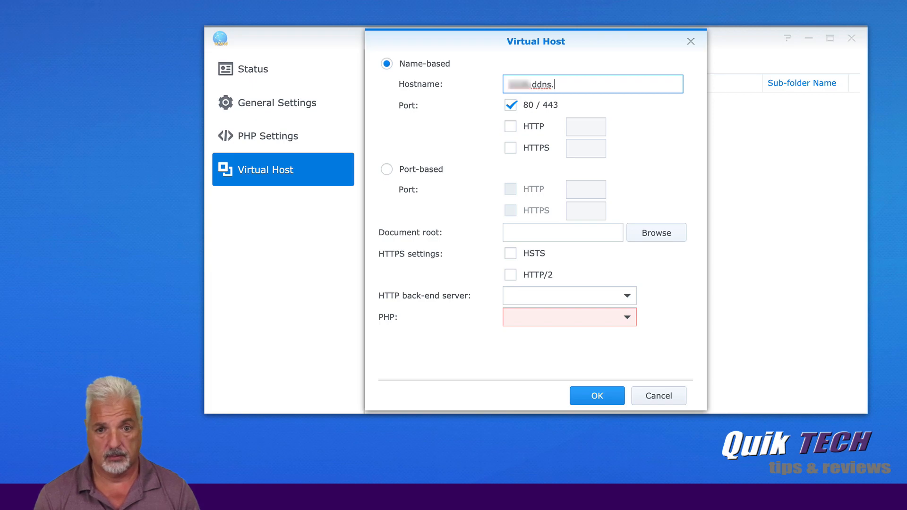
text(net)
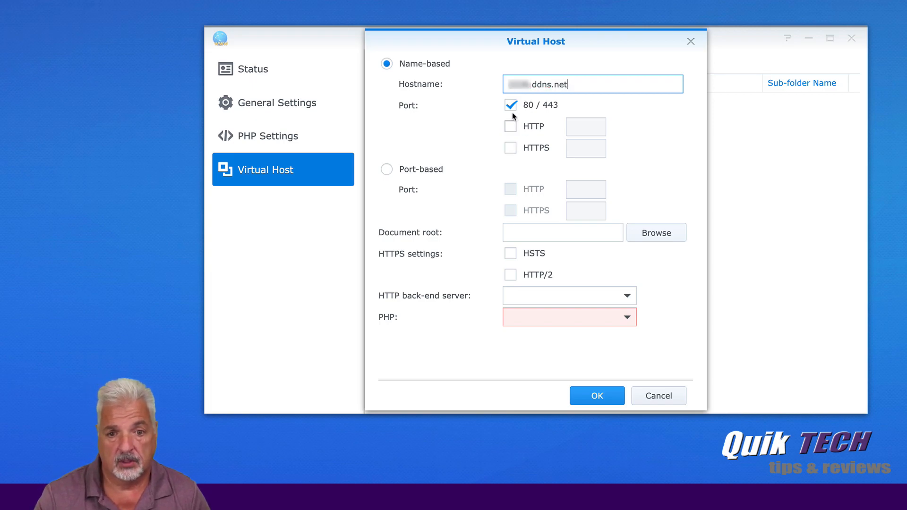
mouse_move(508, 114)
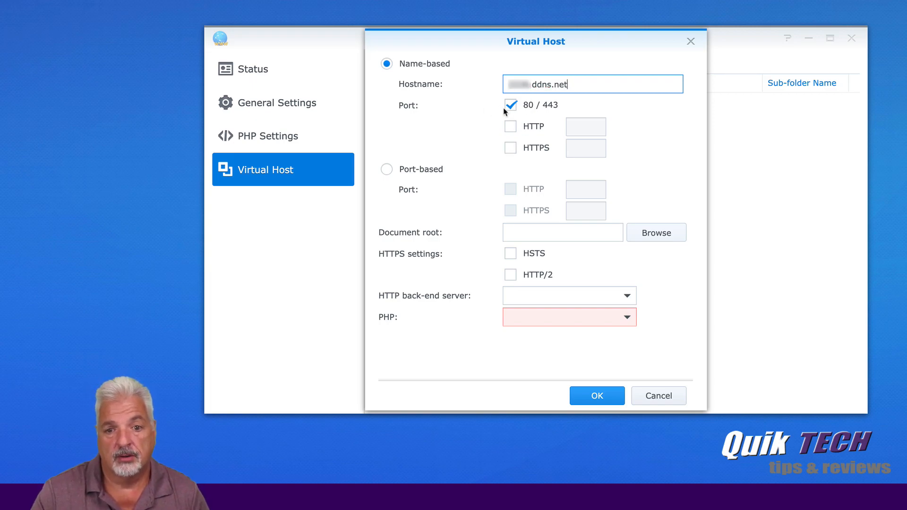
mouse_move(579, 199)
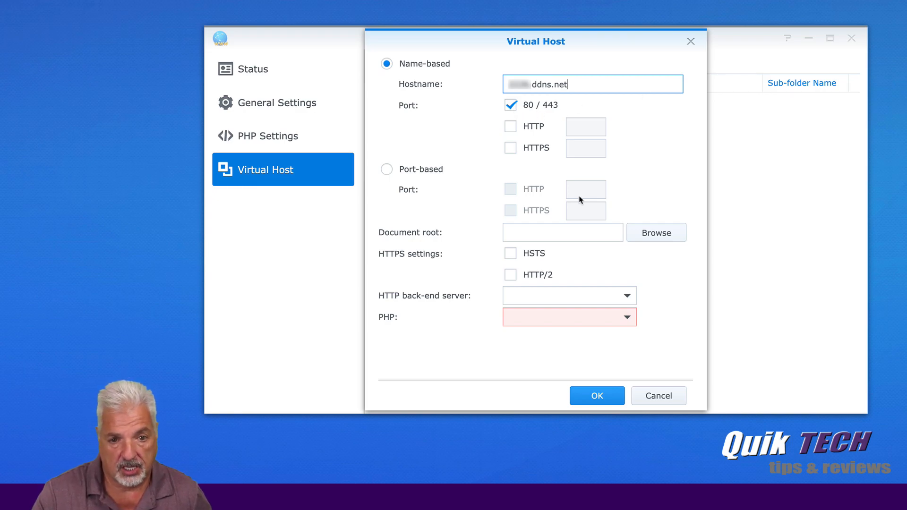
mouse_move(412, 300)
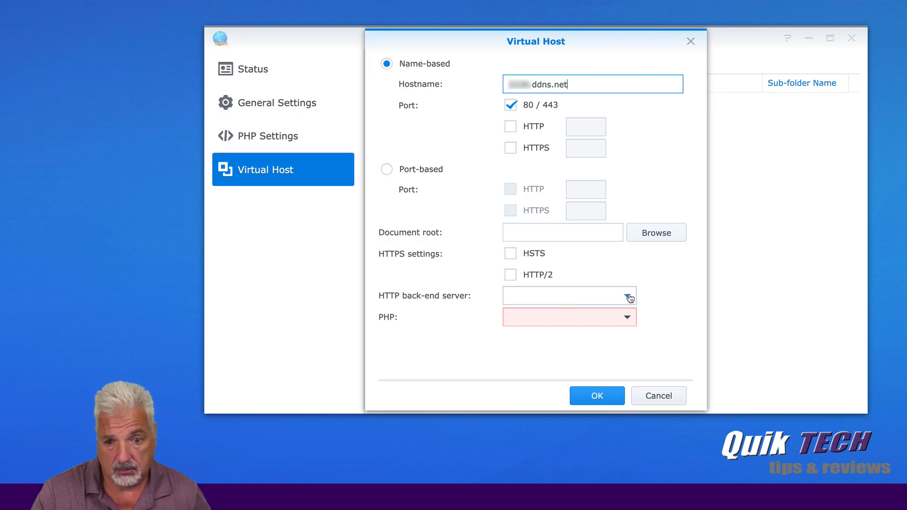
- Choose Apache HTTP Server 2.4 as back end and the Default Profile (PHP 7.0)
click(625, 296)
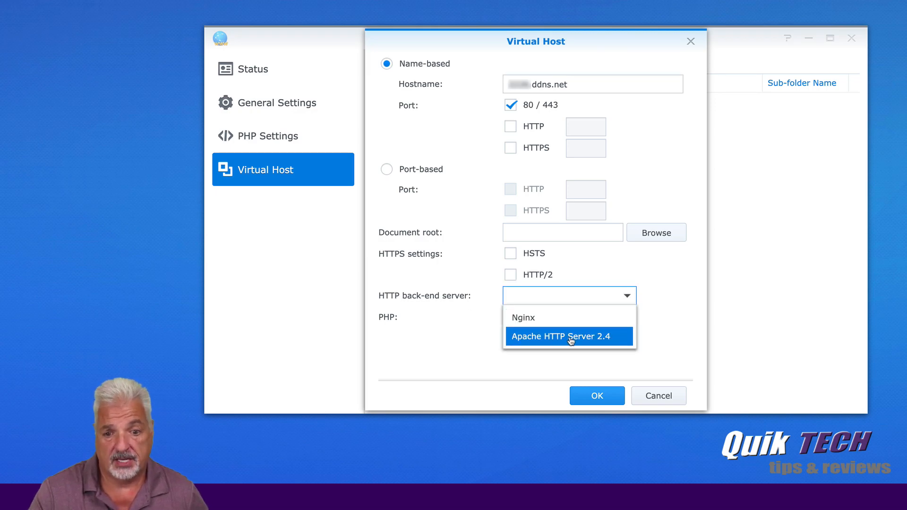
click(559, 336)
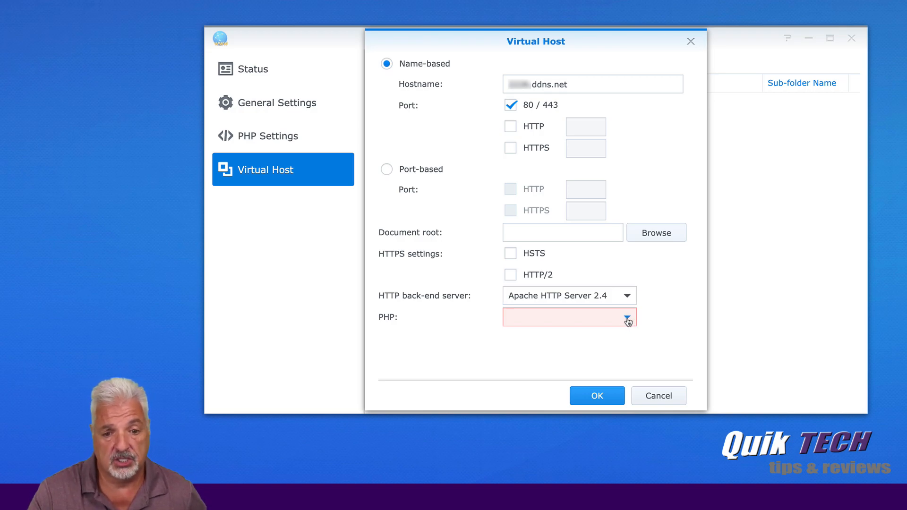
click(626, 317)
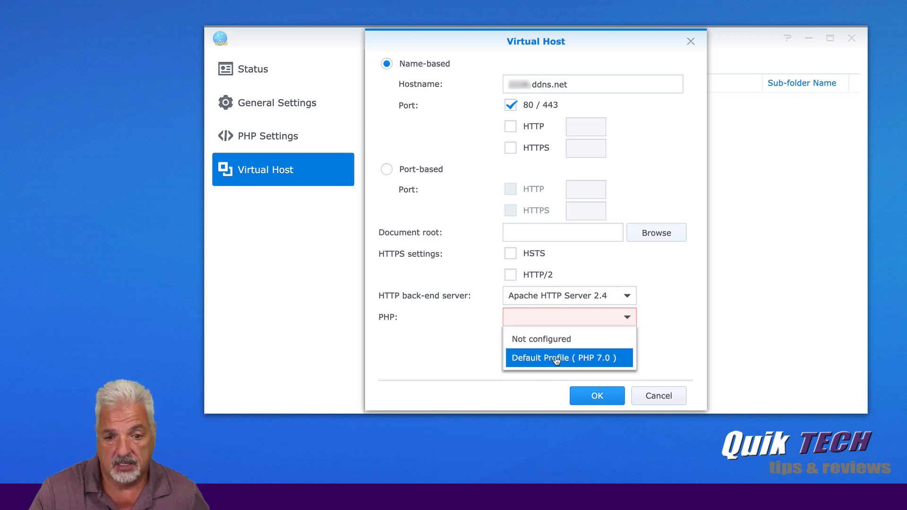
click(564, 357)
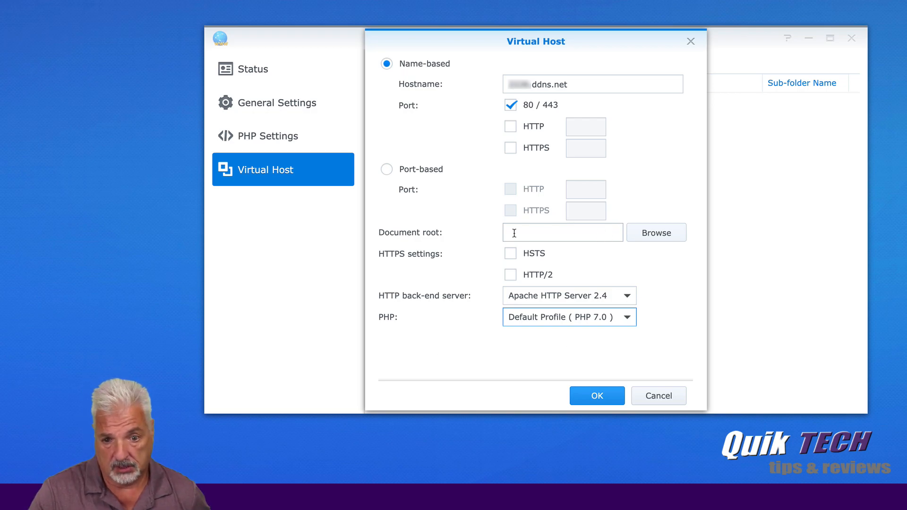
- In the document root chooser, create a 'website 1' folder inside the web share
click(656, 233)
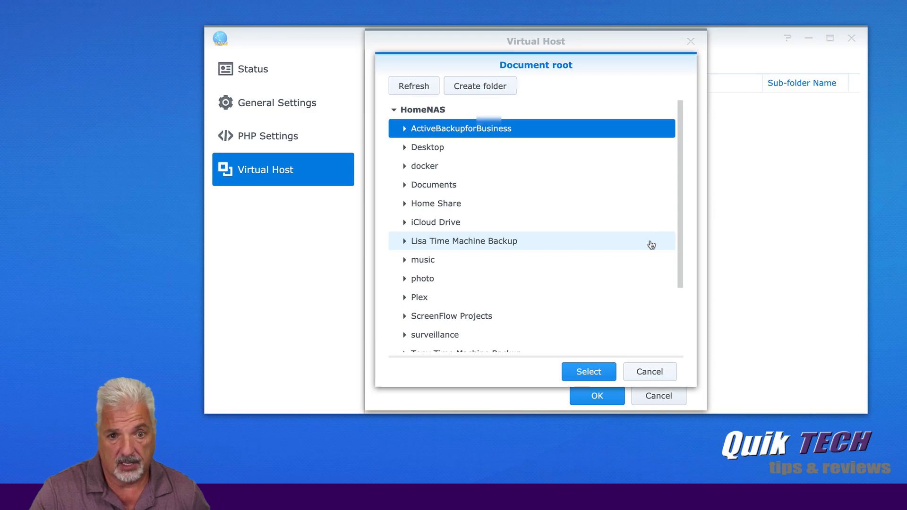
scroll(down, 3)
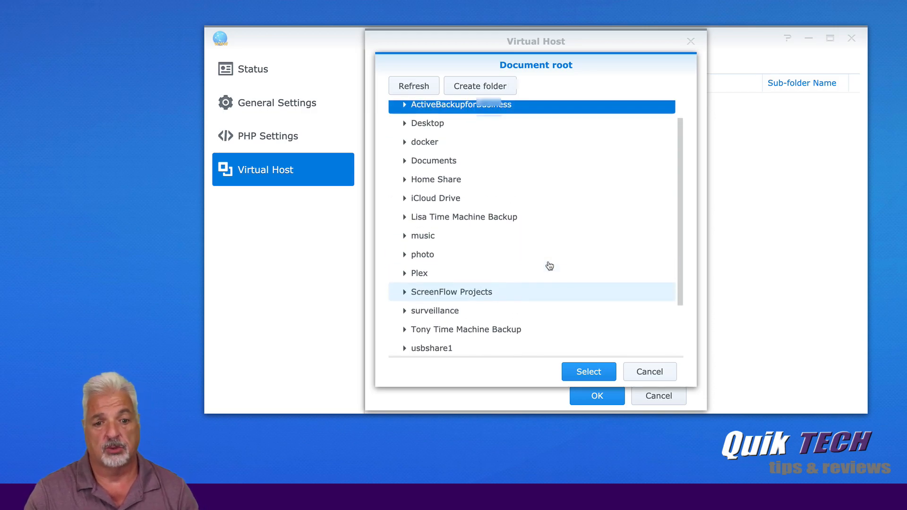
click(419, 324)
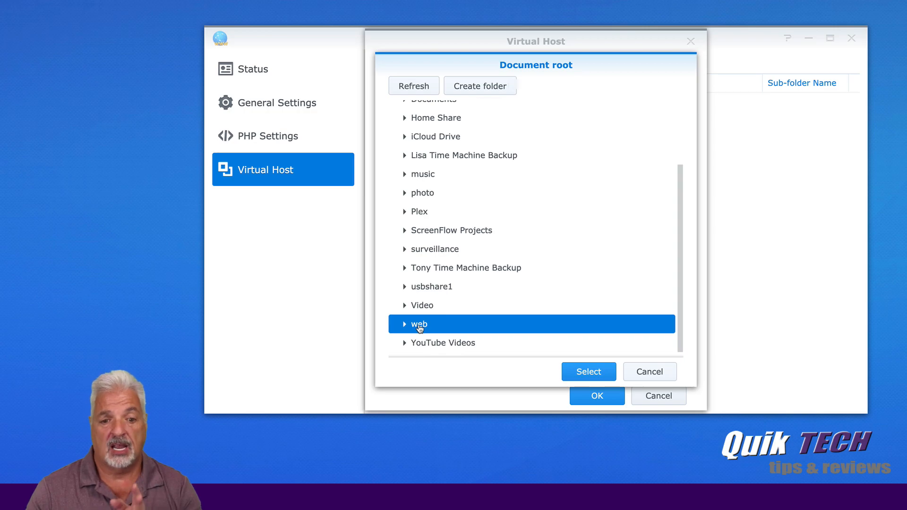
mouse_move(528, 230)
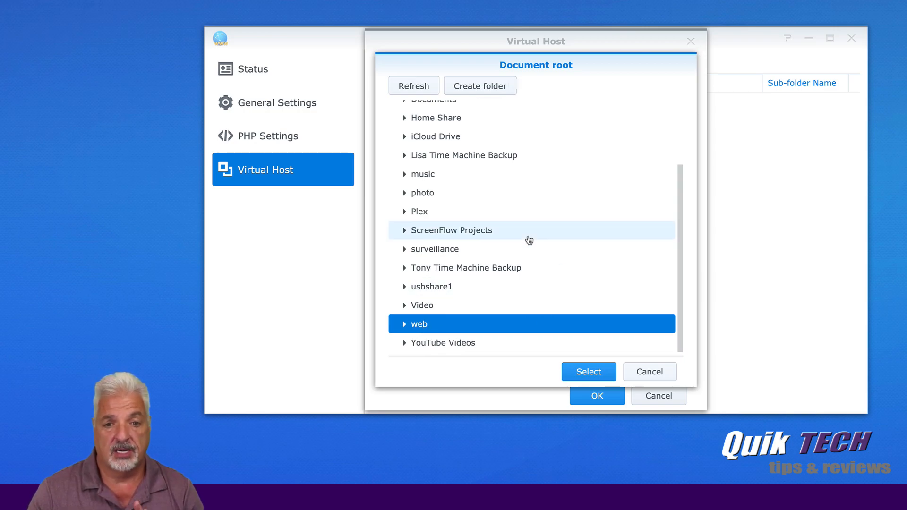
mouse_move(479, 86)
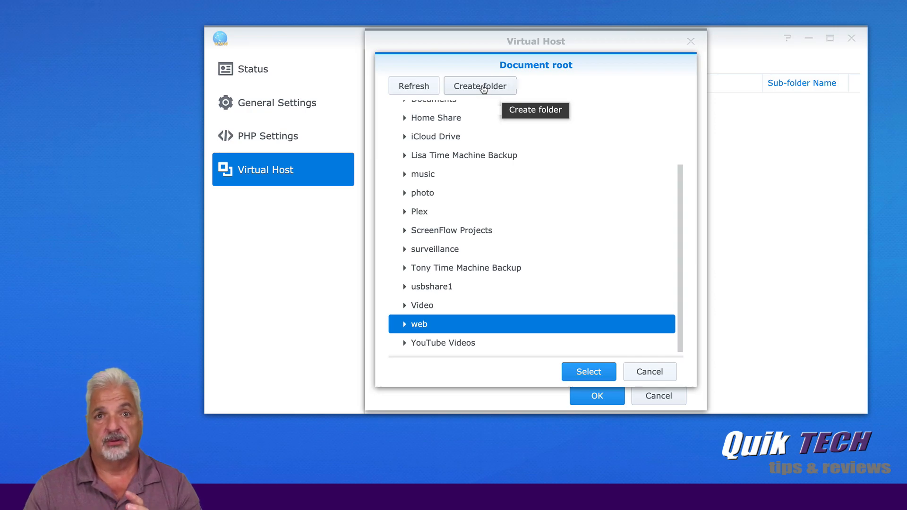
click(479, 86)
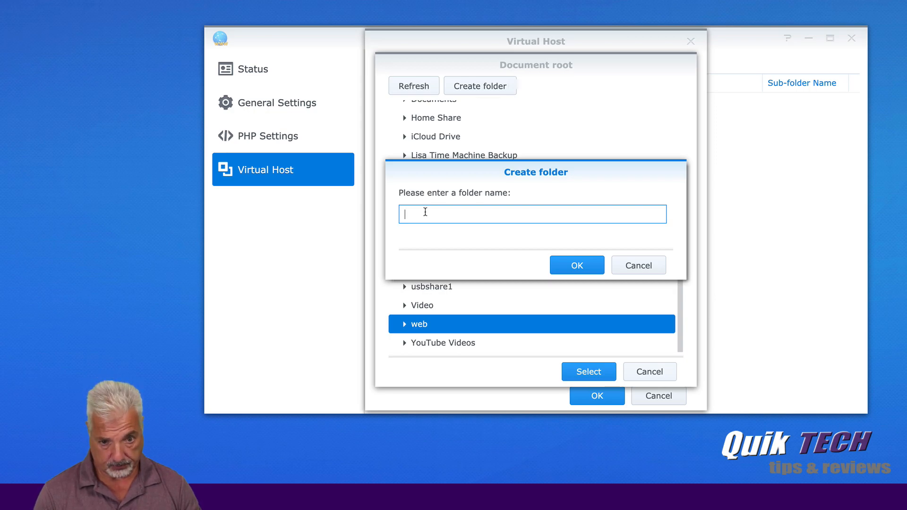
text(w)
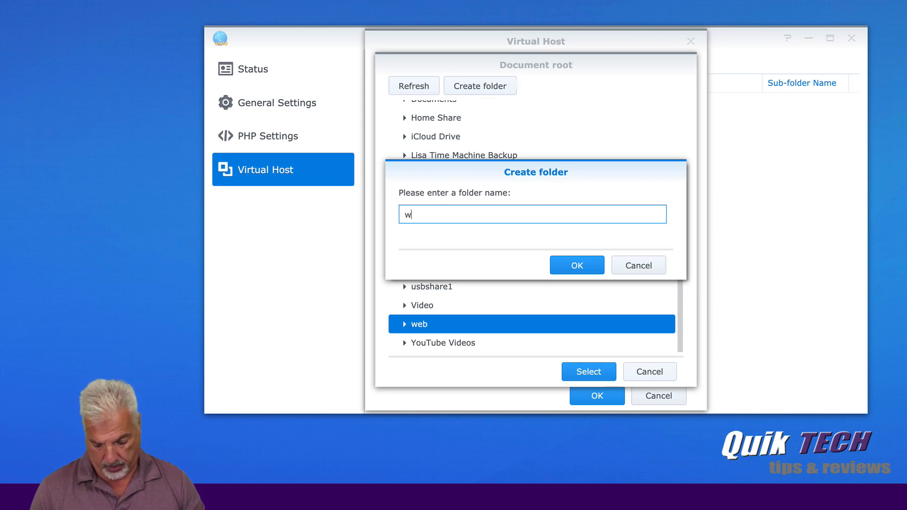
text(ebsit)
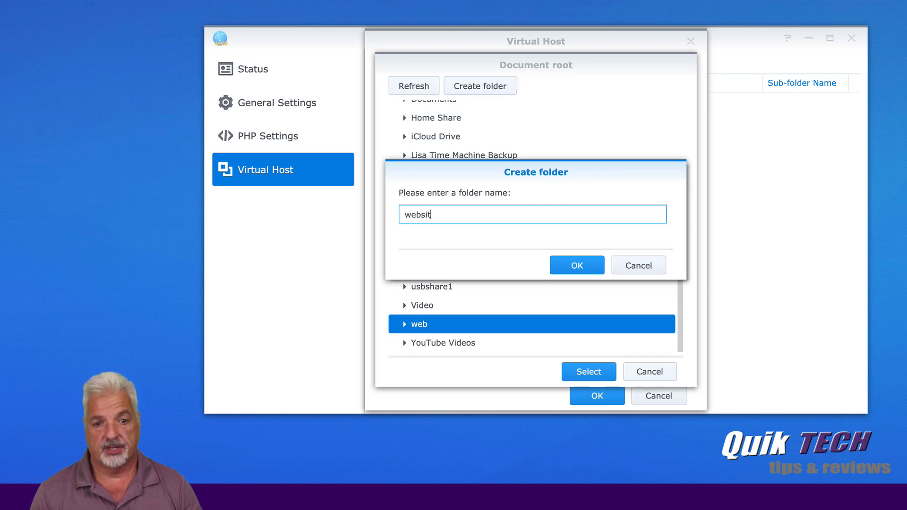
text(e)
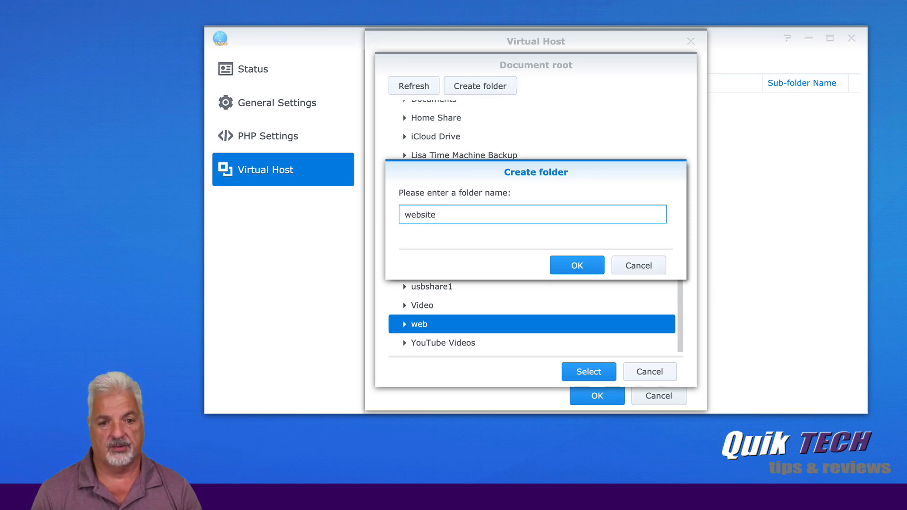
text(1)
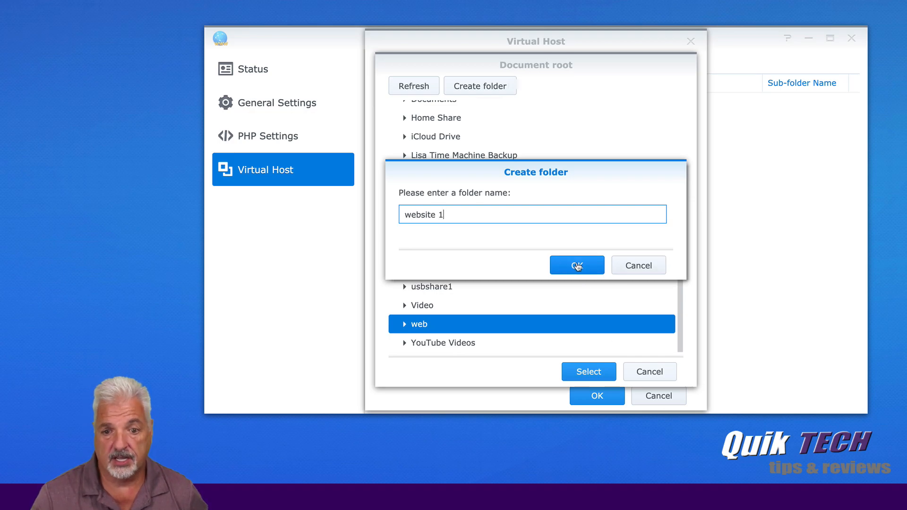
click(576, 265)
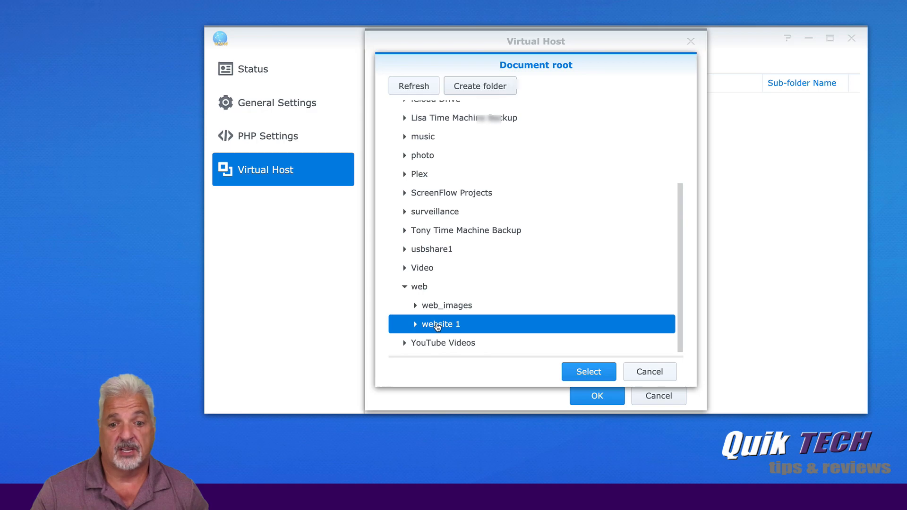
mouse_move(482, 327)
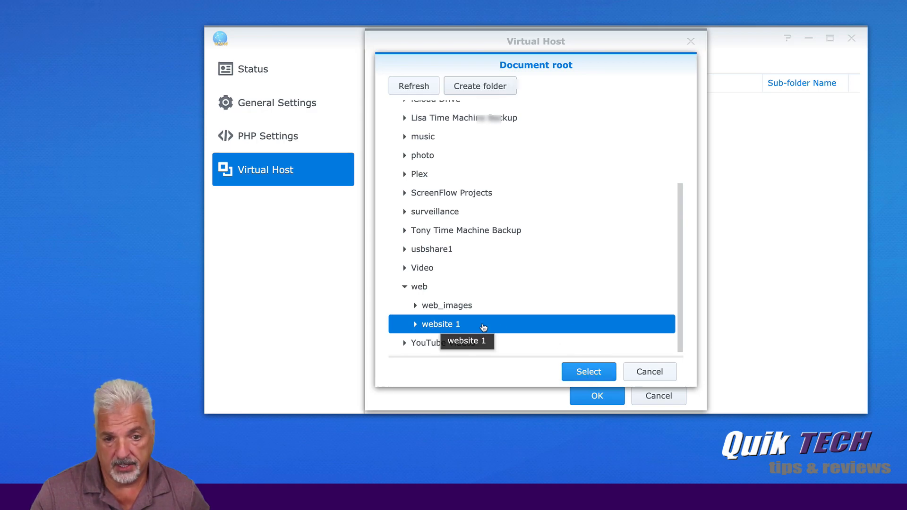
- Select web/website 1 as the virtual host's document root
click(588, 371)
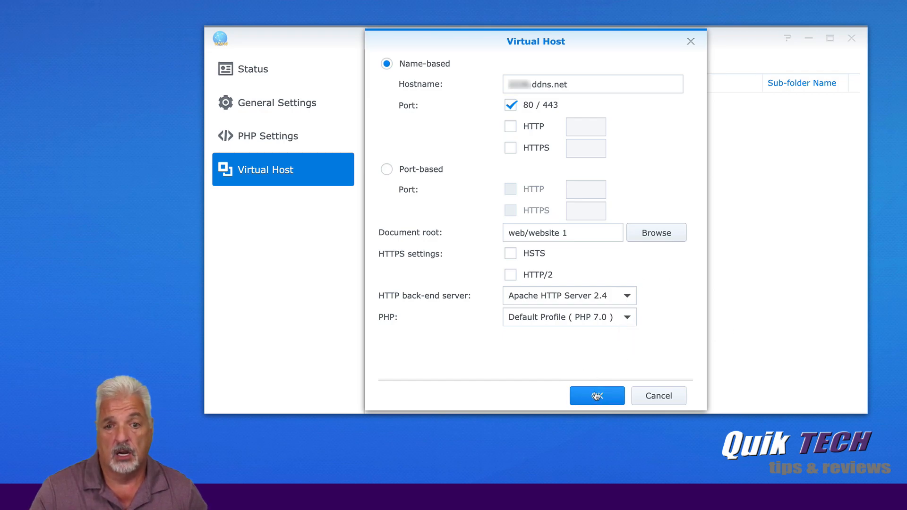
- Save the ddns.net virtual host, allowing the automatic read permission update for web/website 1
click(596, 396)
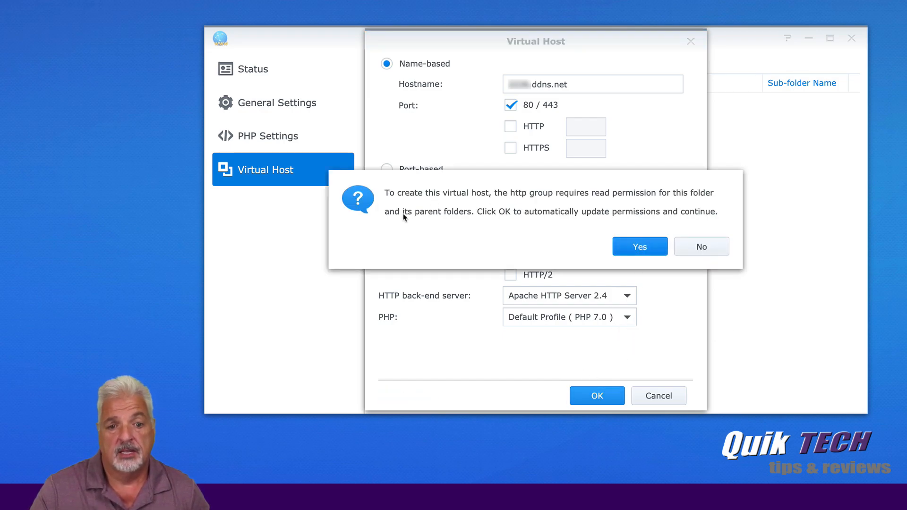
mouse_move(422, 226)
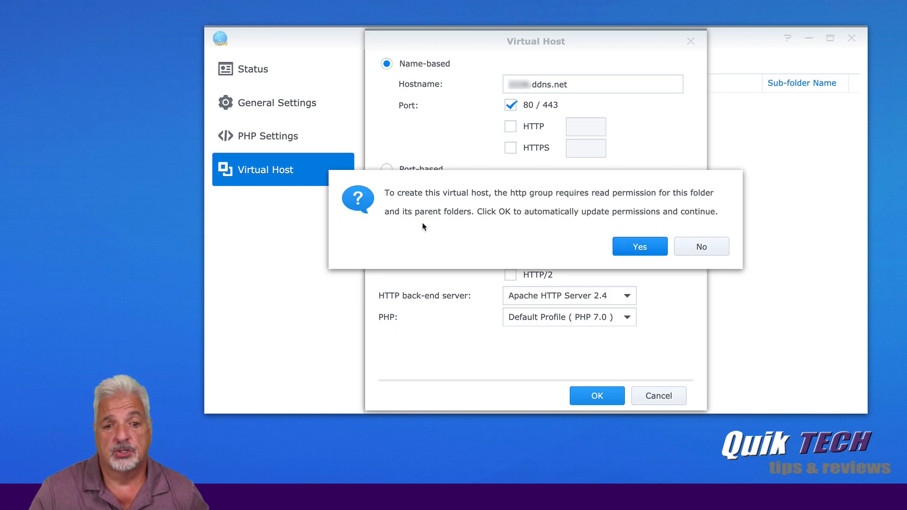
mouse_move(568, 241)
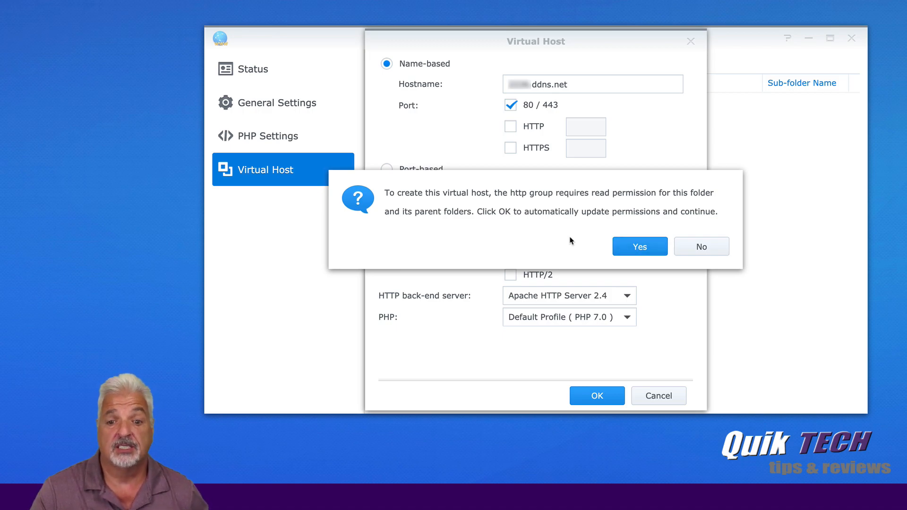
mouse_move(639, 246)
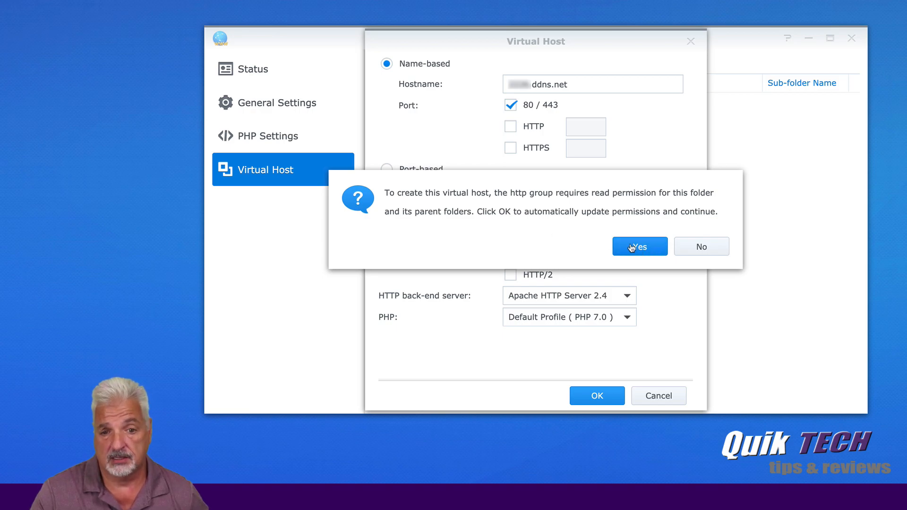
click(640, 246)
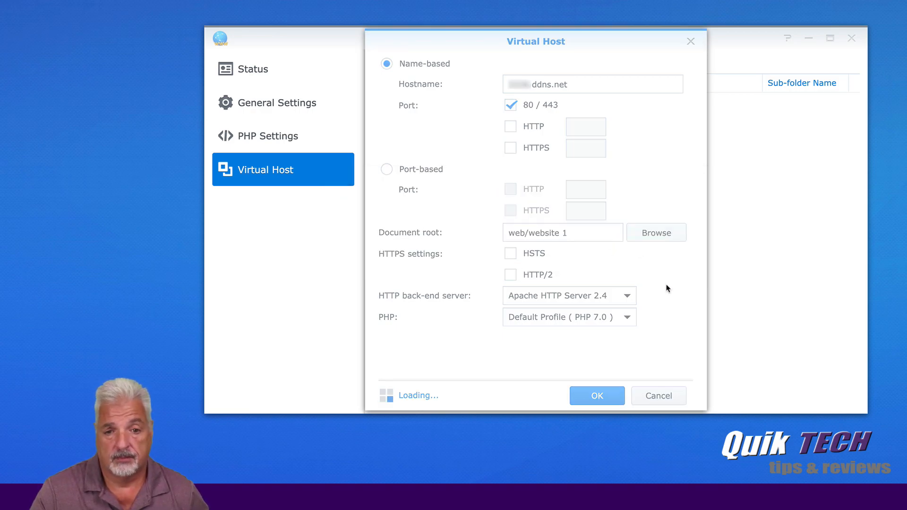
click(596, 396)
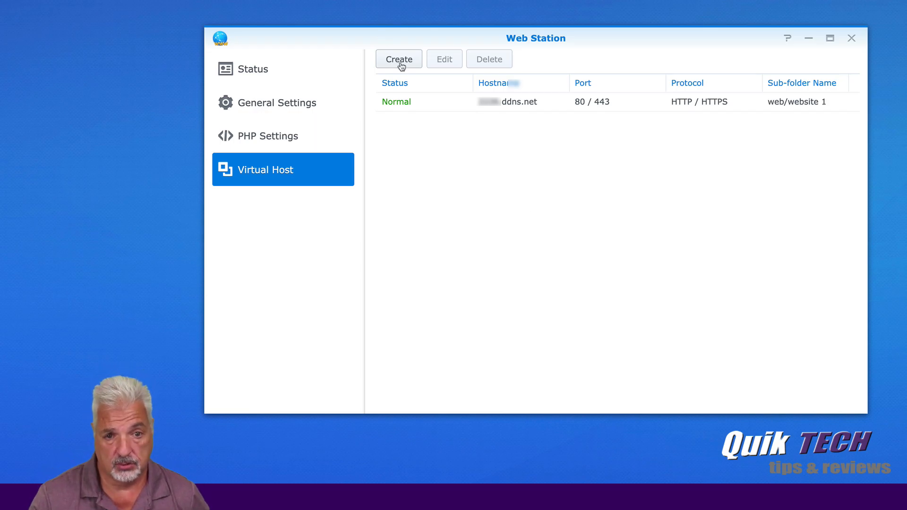
- Begin a second virtual host and enter the nas.ddns.net hostname
click(398, 59)
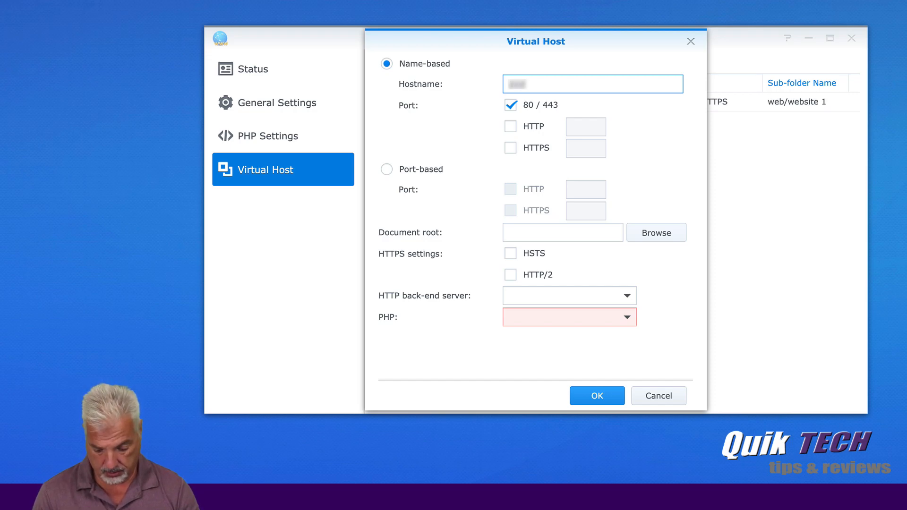
text(nas.)
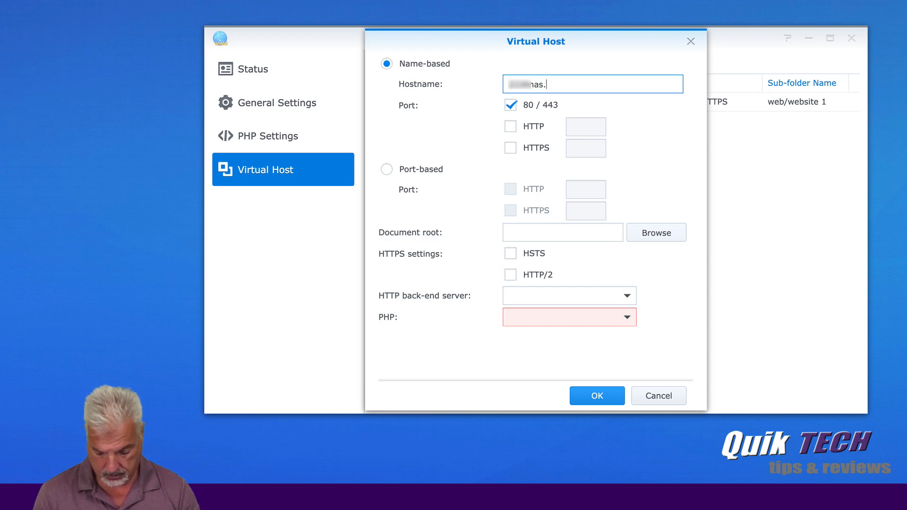
text(ddns.net)
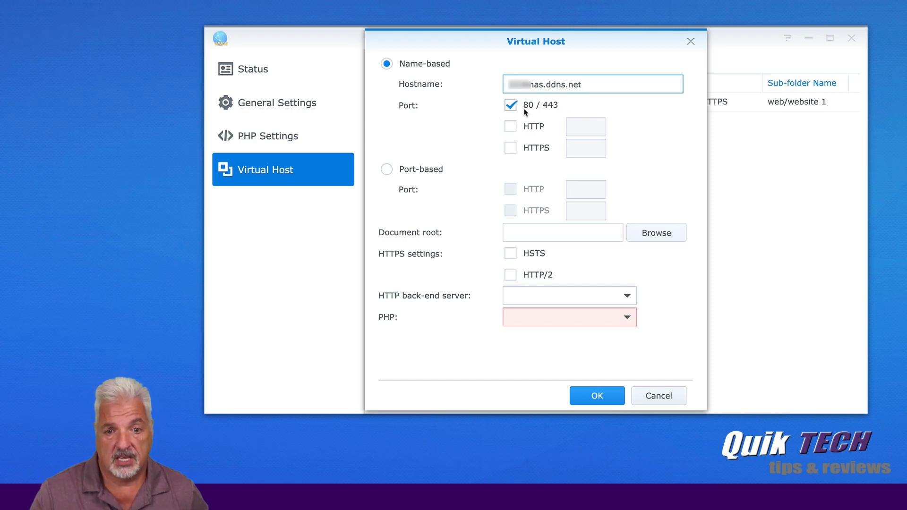
mouse_move(630, 124)
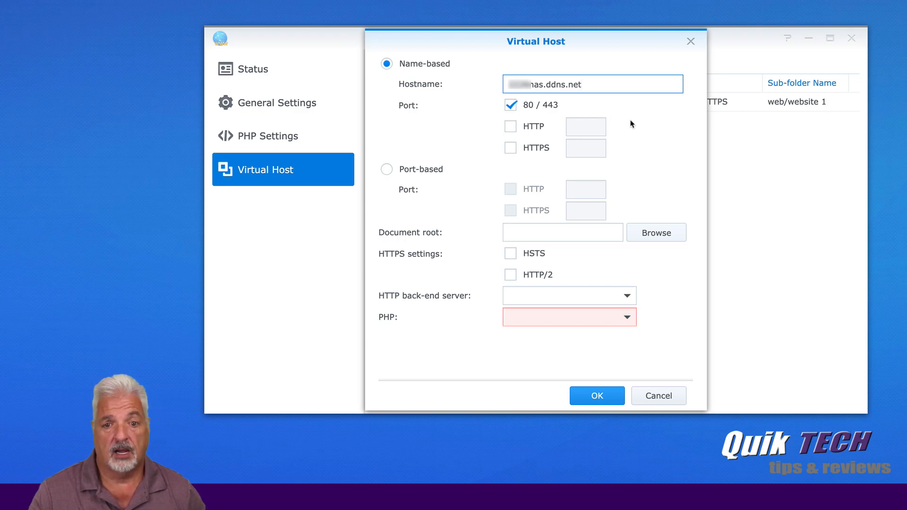
mouse_move(428, 225)
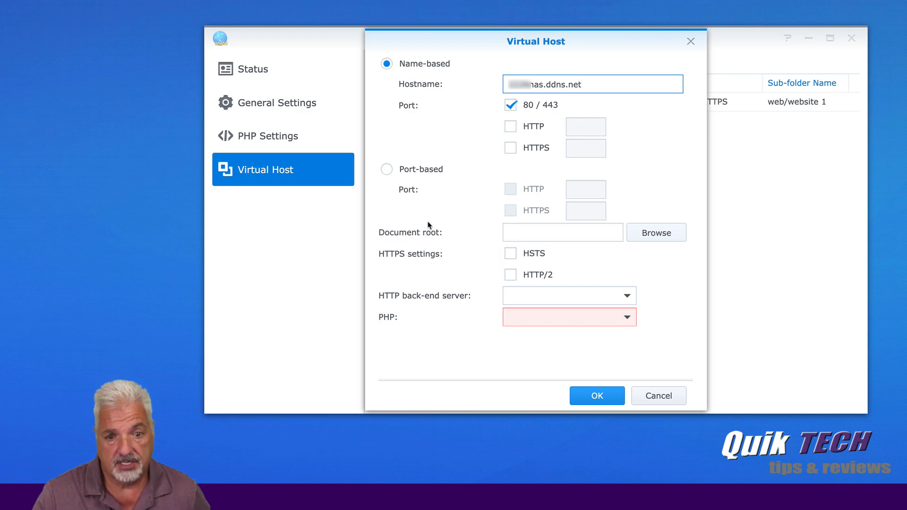
- Set Apache HTTP Server 2.4 and Default Profile (PHP 7.0), then bring up the document root chooser
click(626, 295)
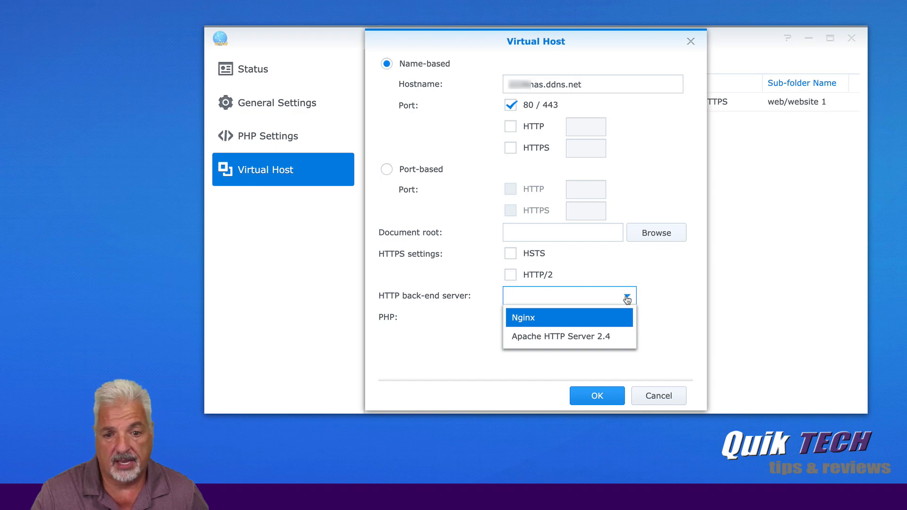
click(560, 336)
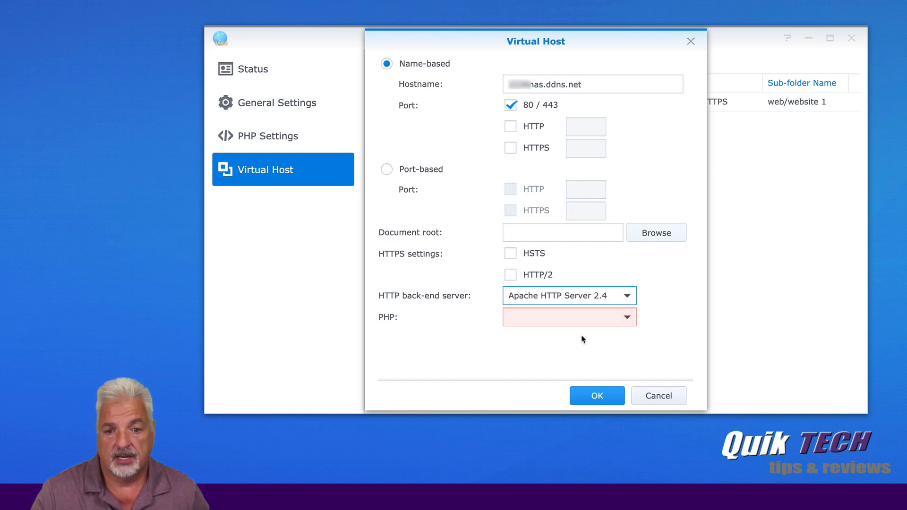
click(569, 317)
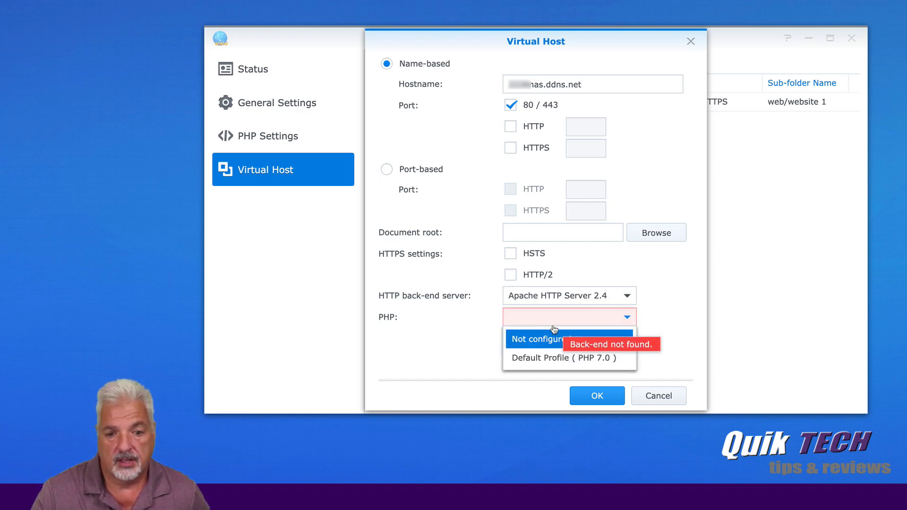
click(561, 357)
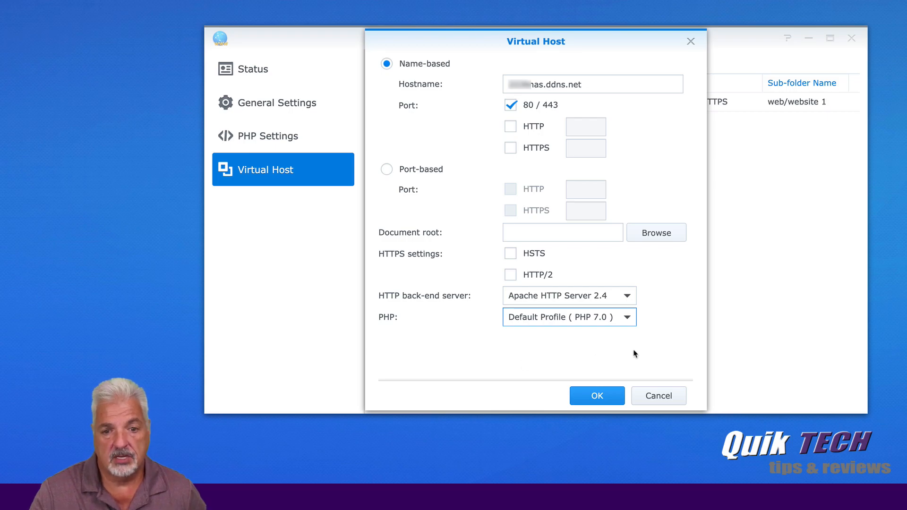
click(561, 232)
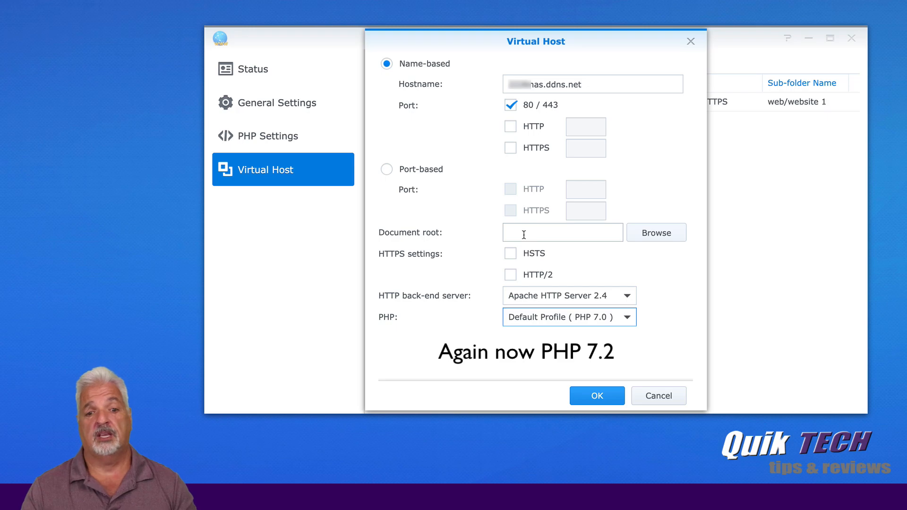
click(655, 232)
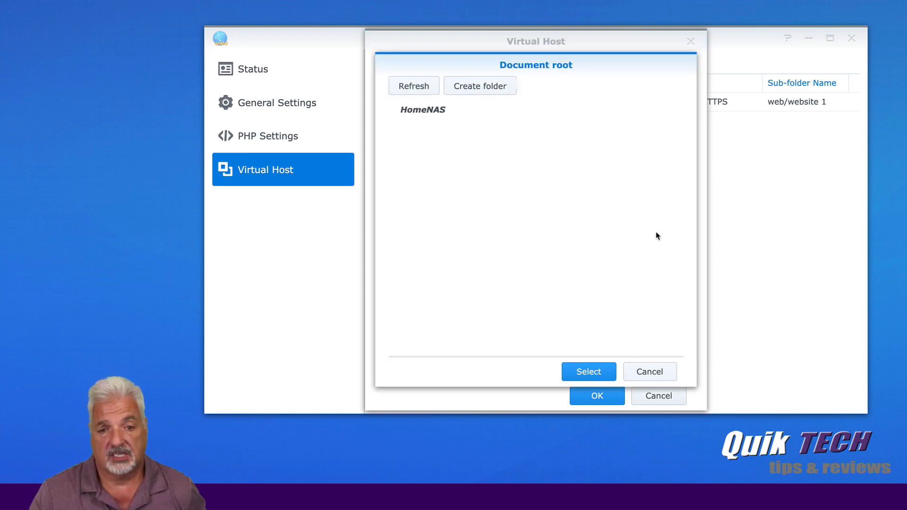
- Create a 'website 2' folder inside the web share and select it as document root
click(424, 110)
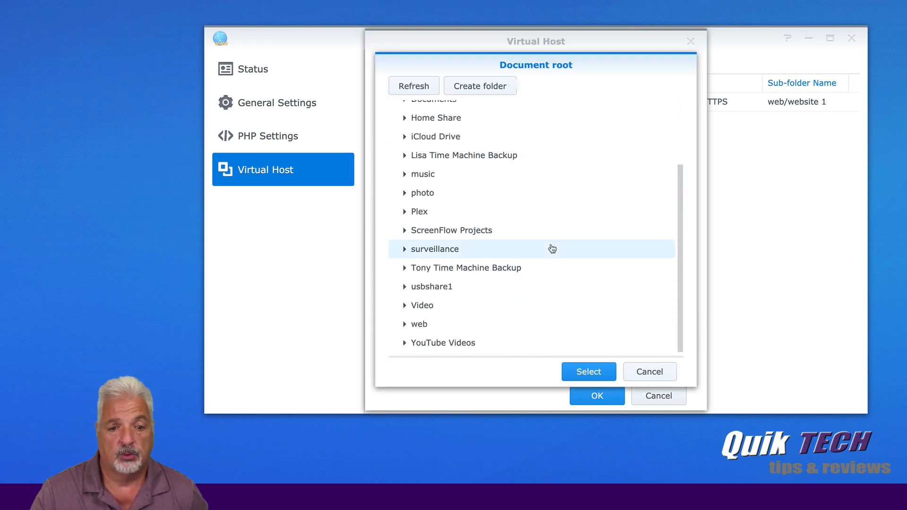
click(418, 323)
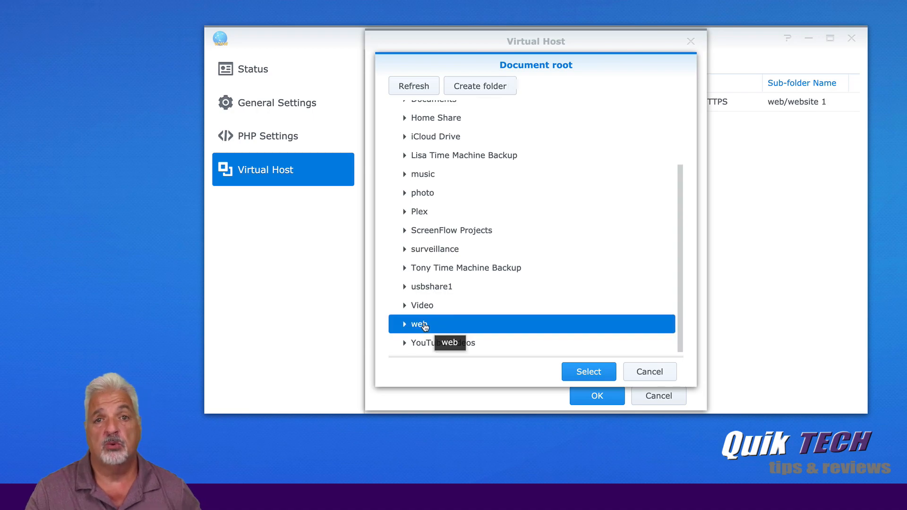
mouse_move(579, 286)
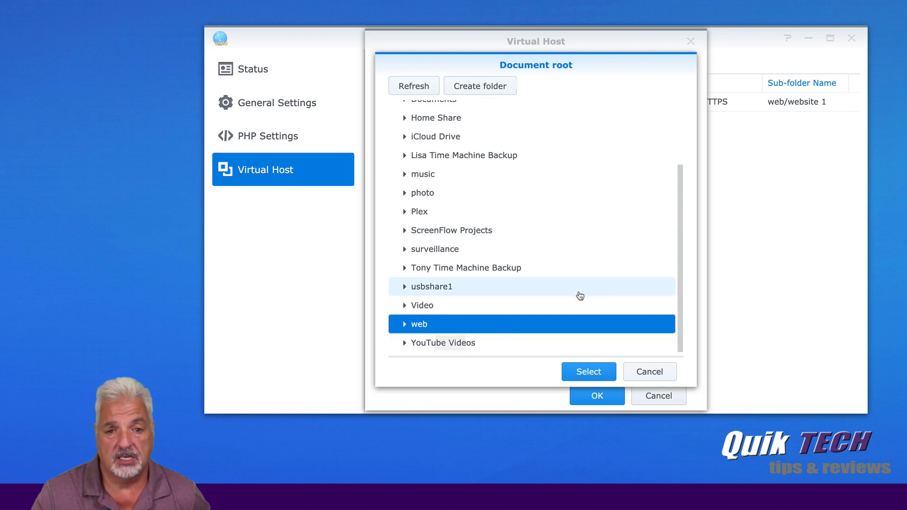
mouse_move(480, 86)
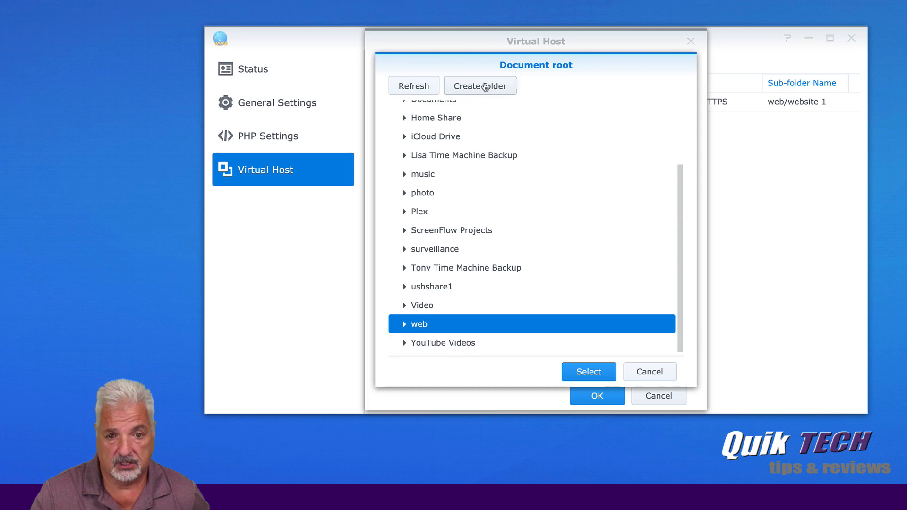
click(480, 86)
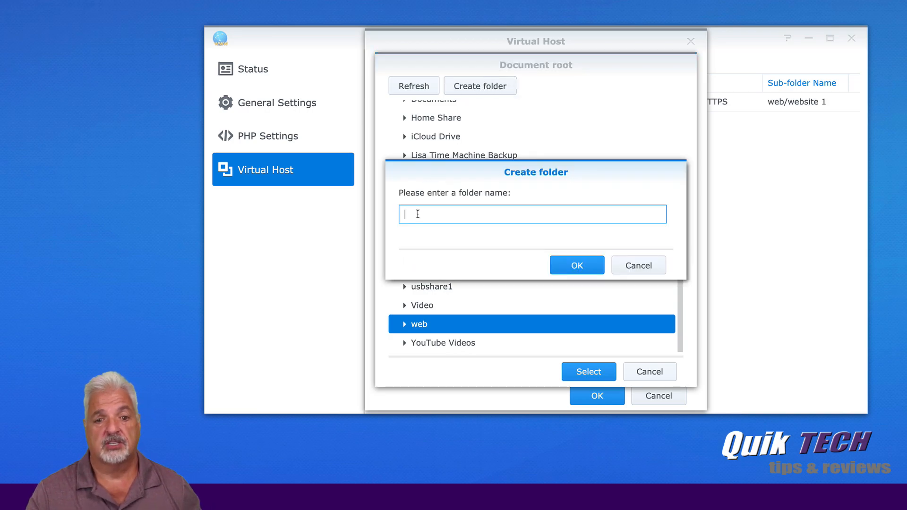
text(website 2)
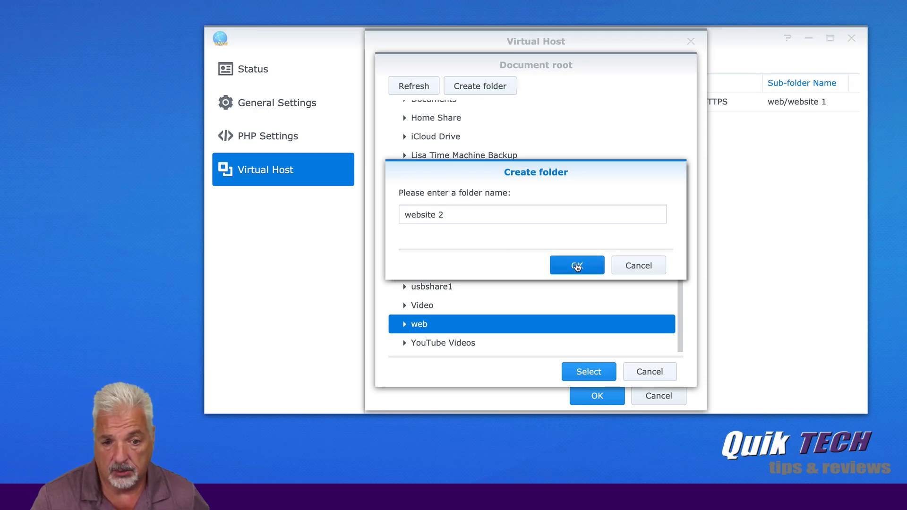
click(576, 264)
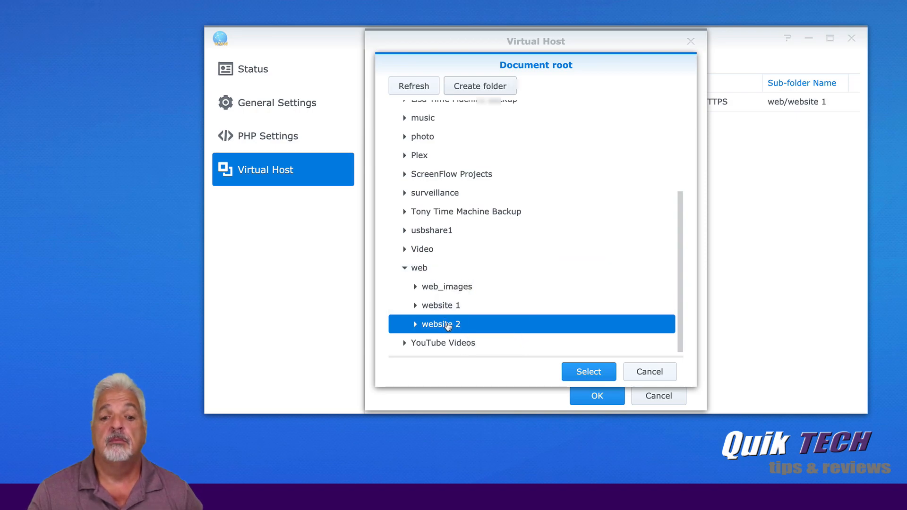
mouse_move(587, 333)
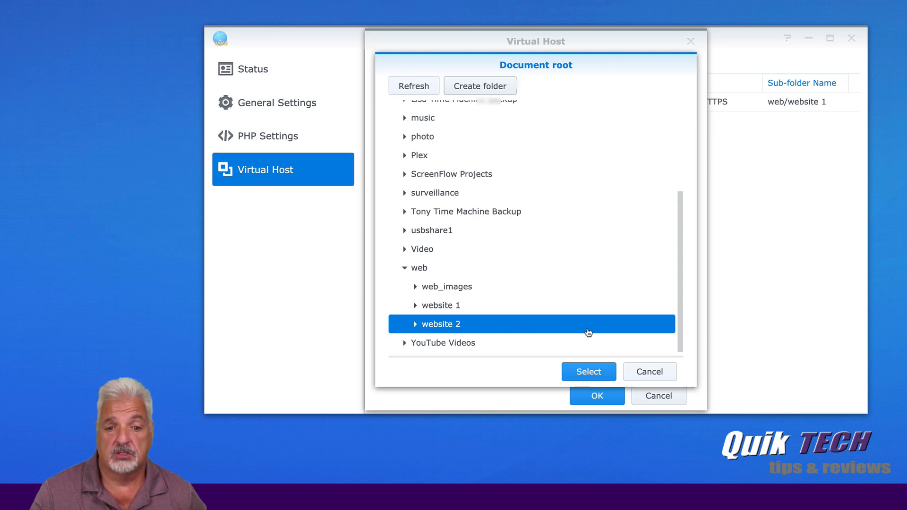
mouse_move(588, 371)
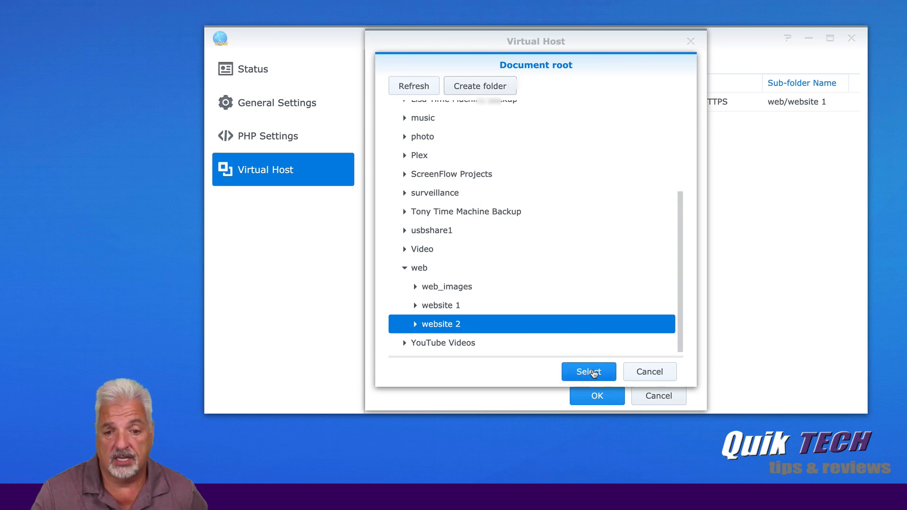
click(588, 372)
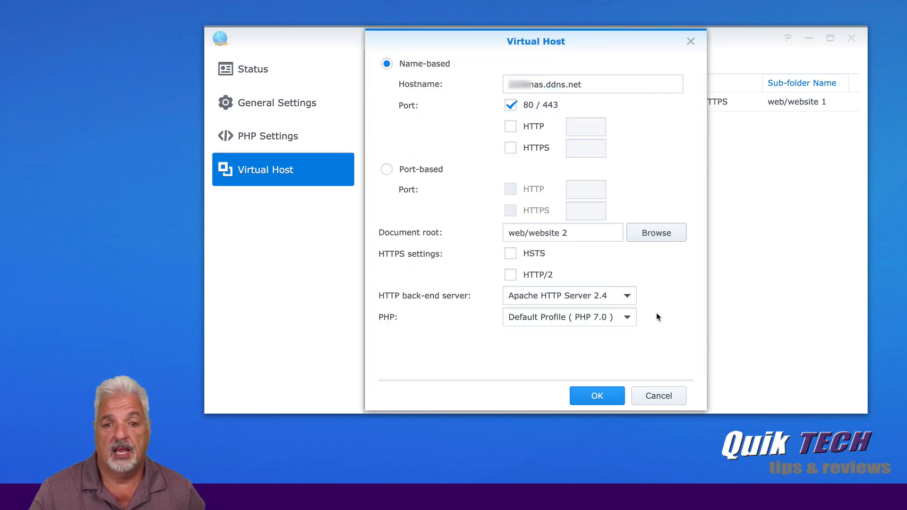
- Save the nas.ddns.net virtual host so both hosts list as Normal, then close Web Station
click(596, 396)
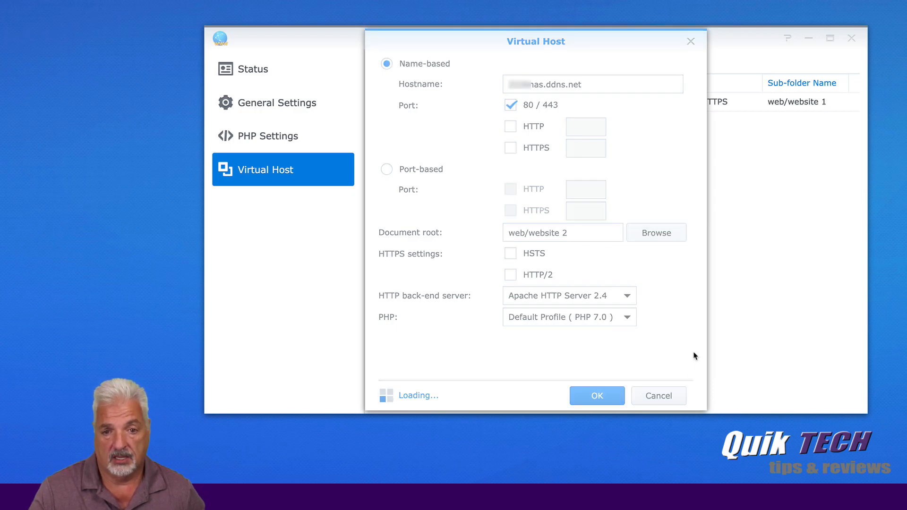
click(596, 395)
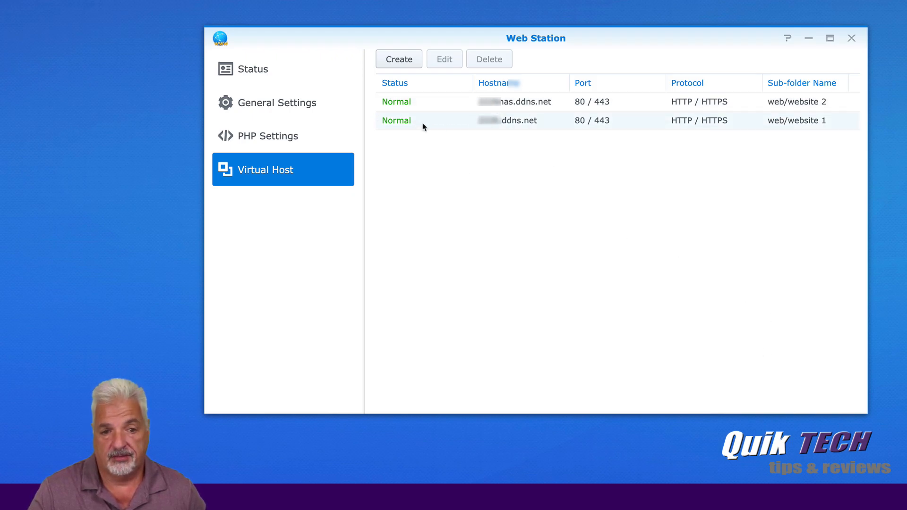
mouse_move(502, 163)
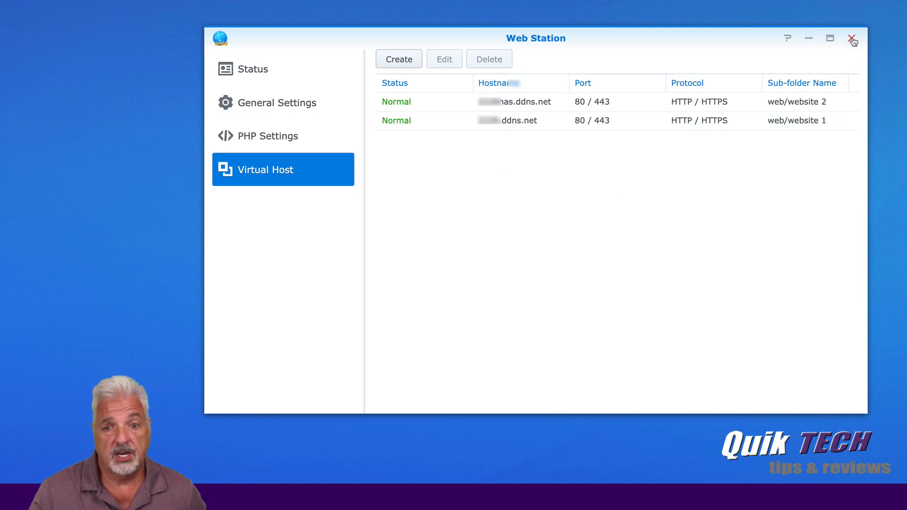
click(852, 38)
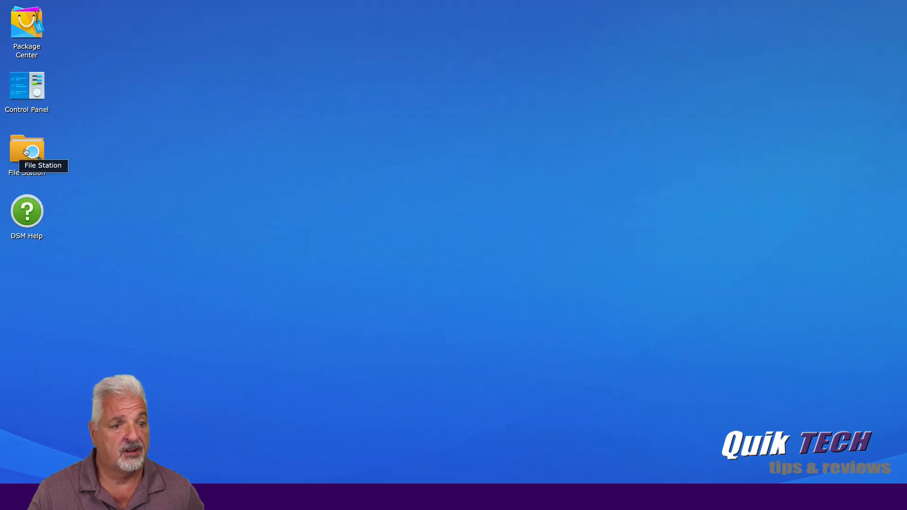
- Launch File Station and show the web share with index.html and both website folders
double_click(26, 150)
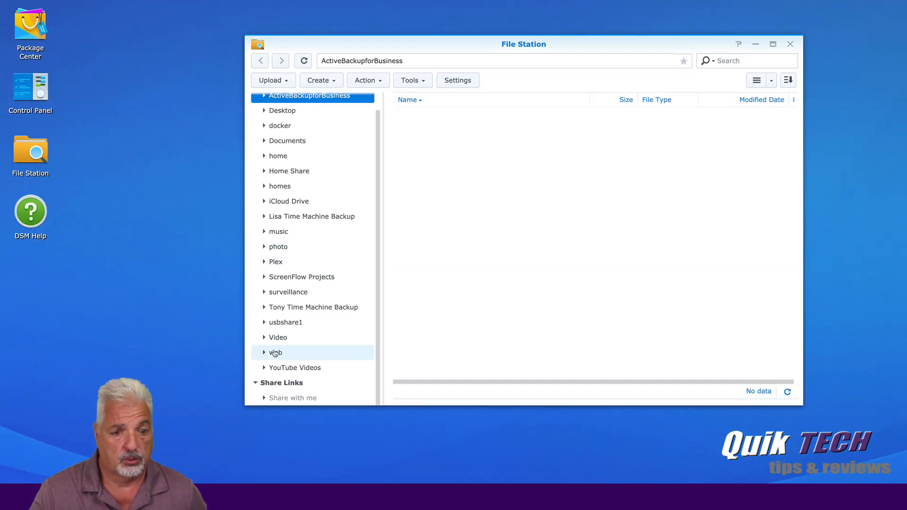
click(275, 352)
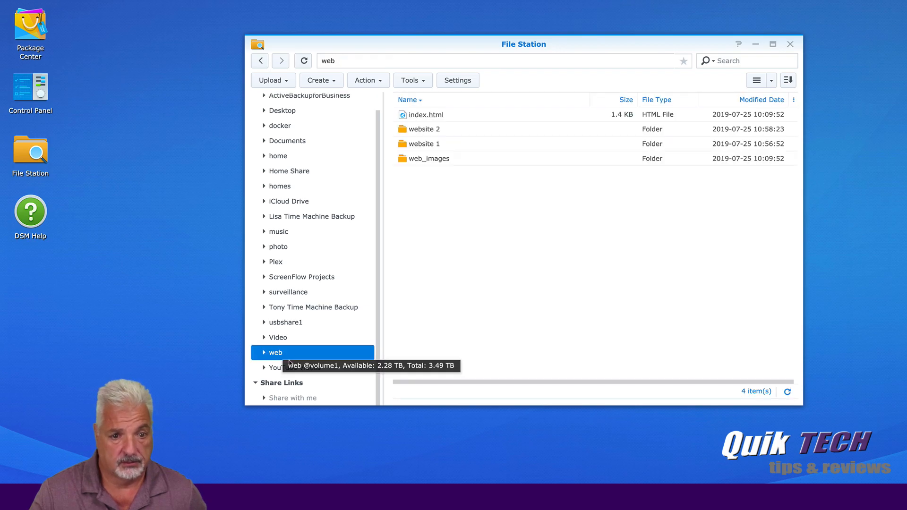
click(265, 352)
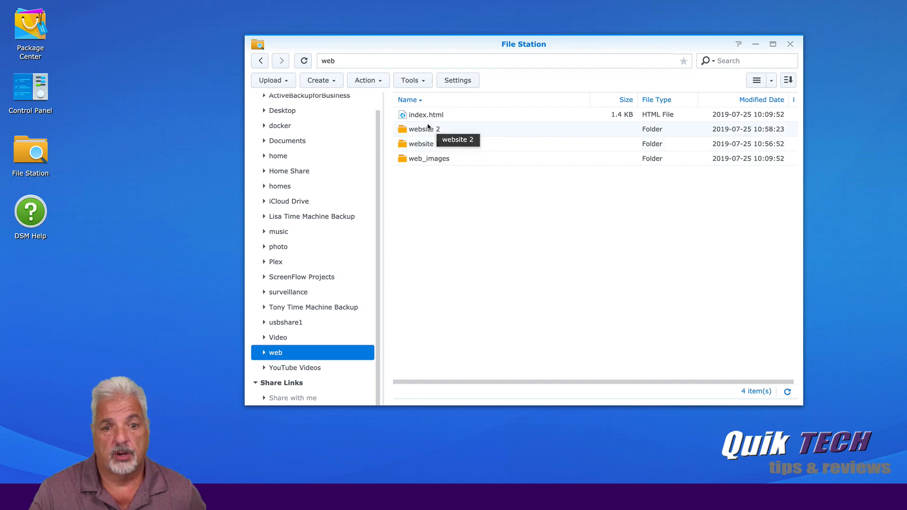
mouse_move(431, 114)
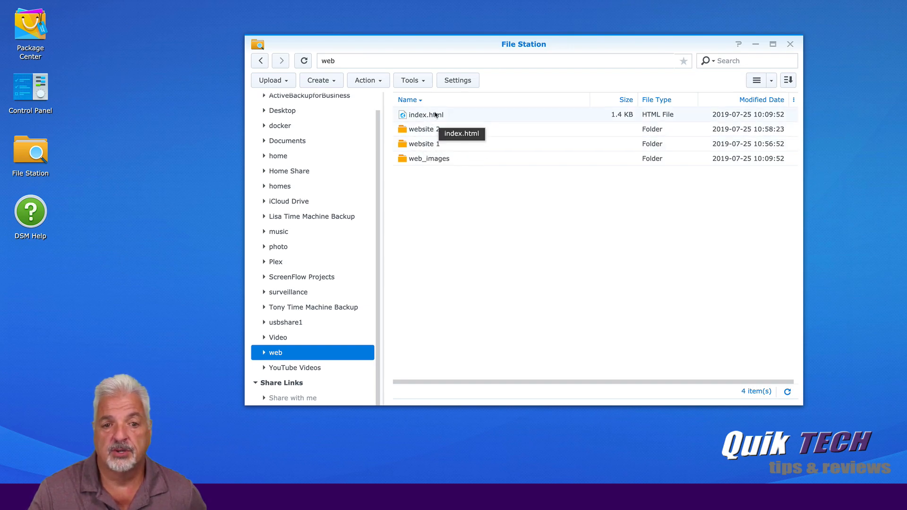
mouse_move(431, 114)
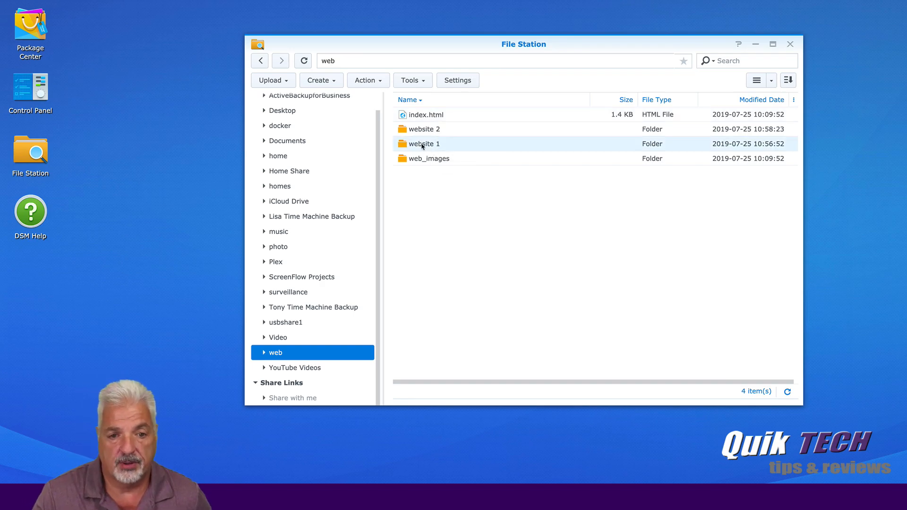
- Upload index.html from the desktop into web/website 1, skipping the same-name prompt
double_click(422, 144)
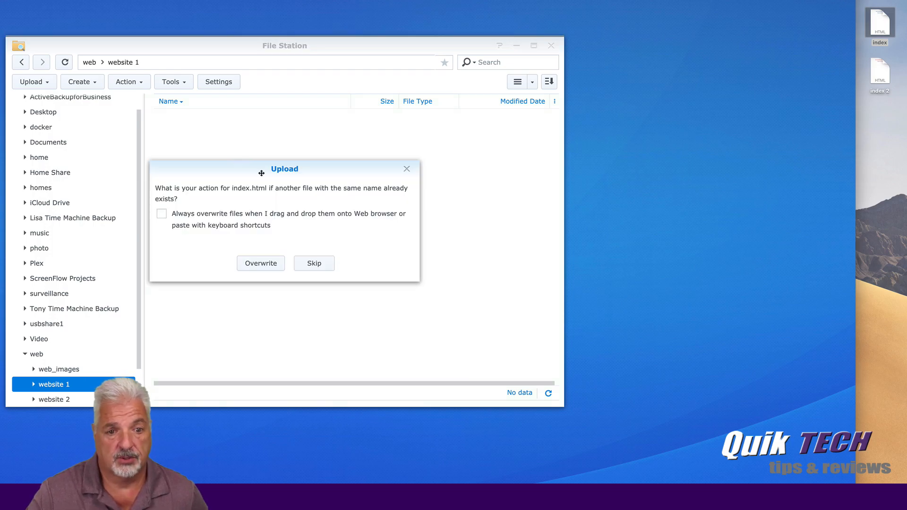
mouse_move(317, 255)
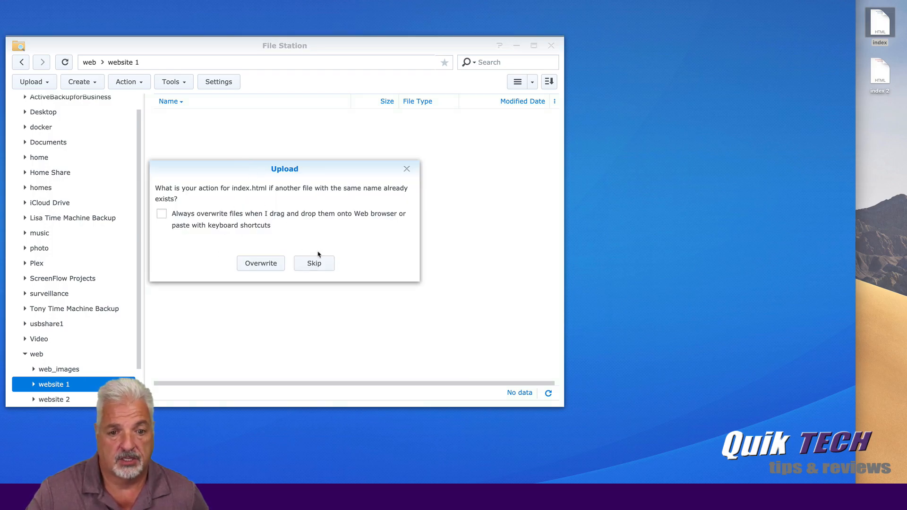
click(261, 264)
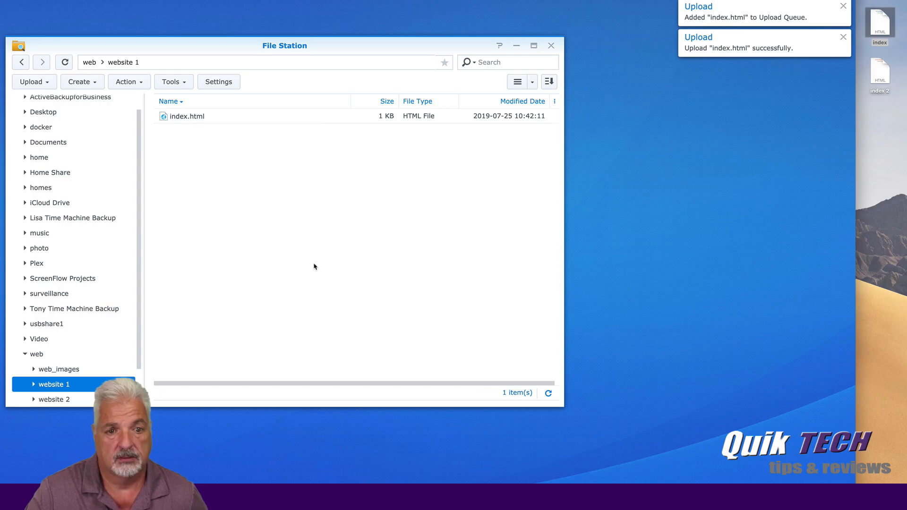
mouse_move(186, 129)
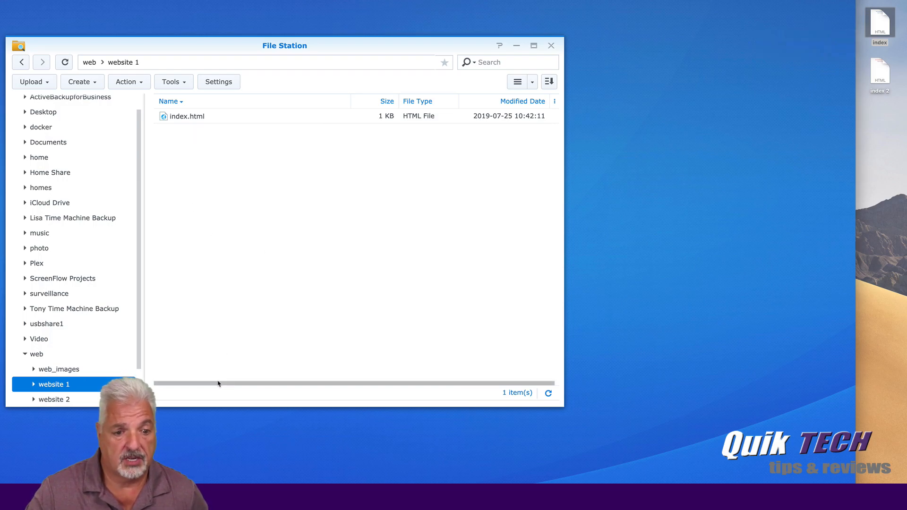
- In web/website 2, rename the uploaded index 2.html to index.html and close File Station
click(54, 398)
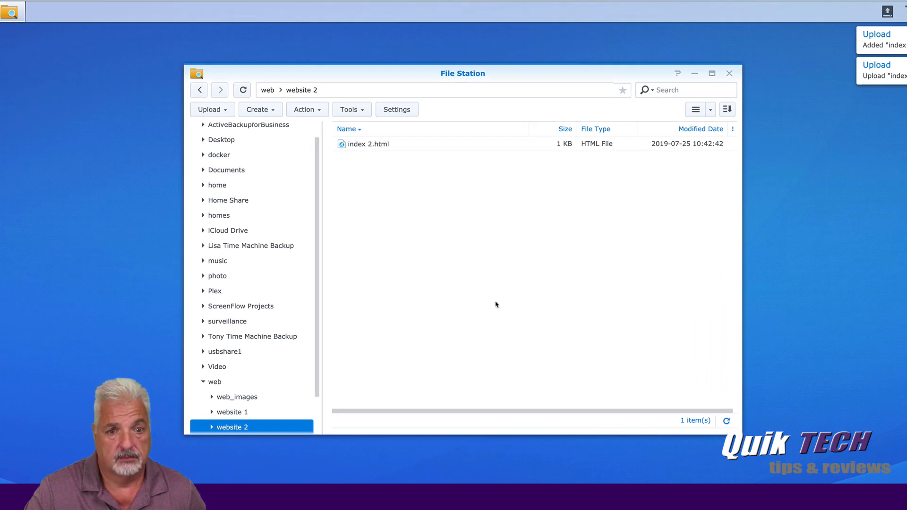
mouse_move(374, 145)
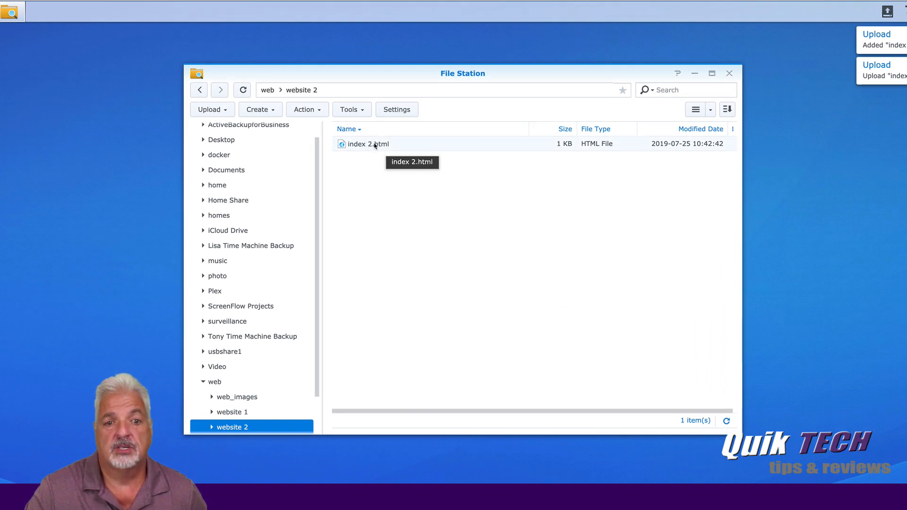
mouse_move(463, 200)
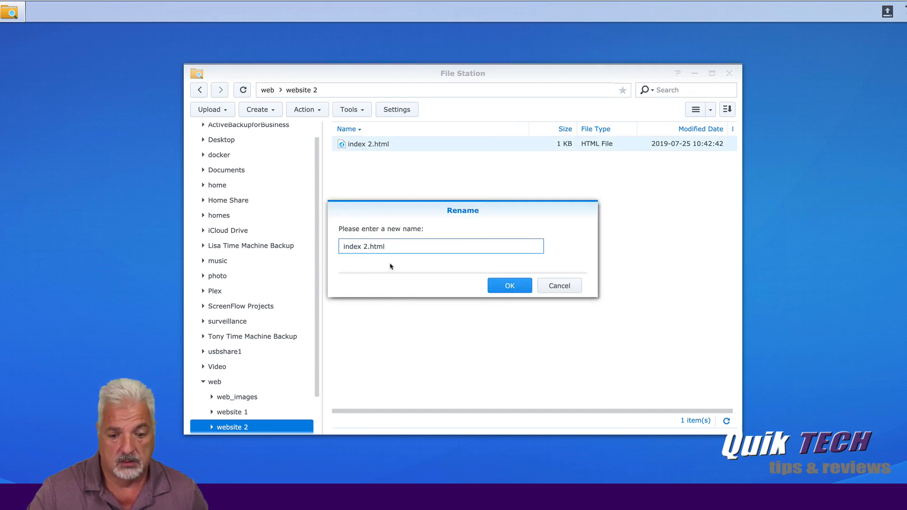
text(index.html)
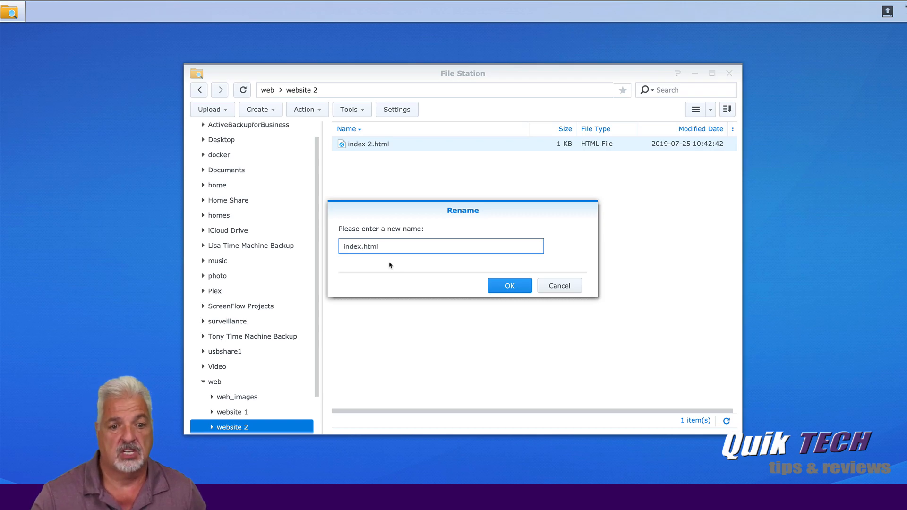
click(508, 286)
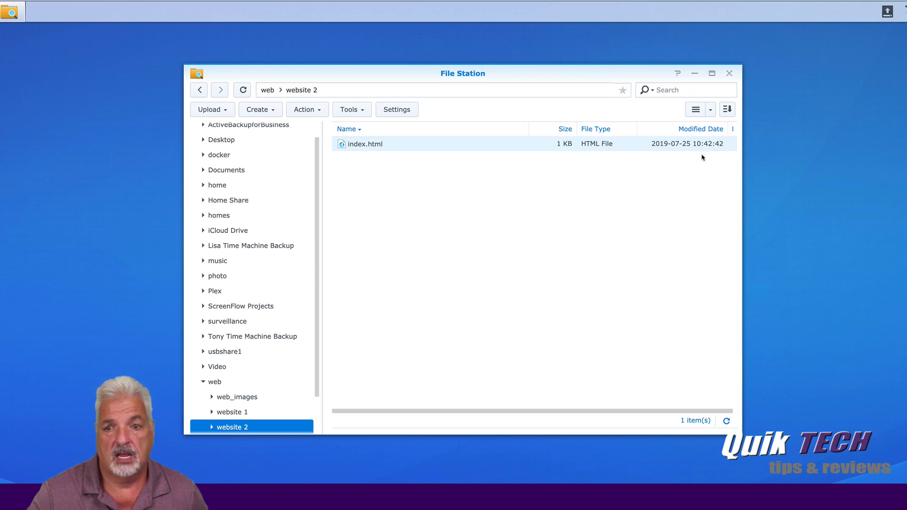
click(728, 73)
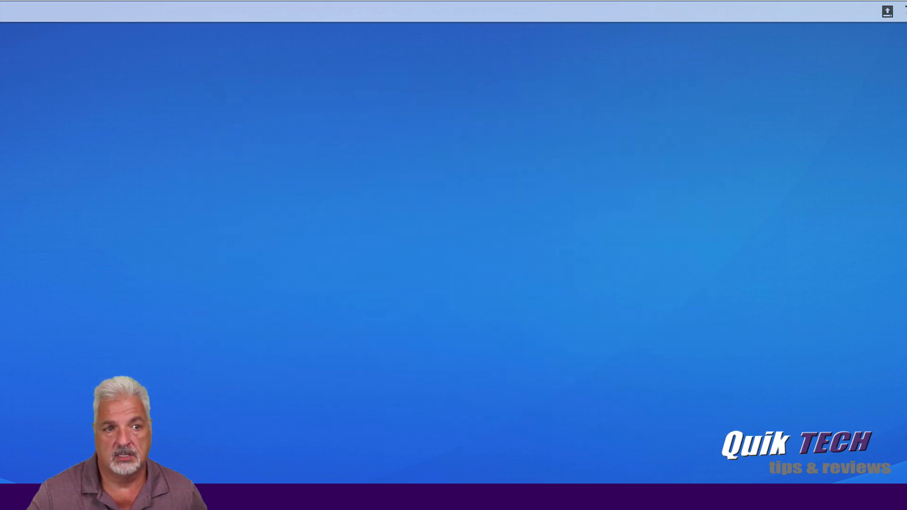
click(41, 12)
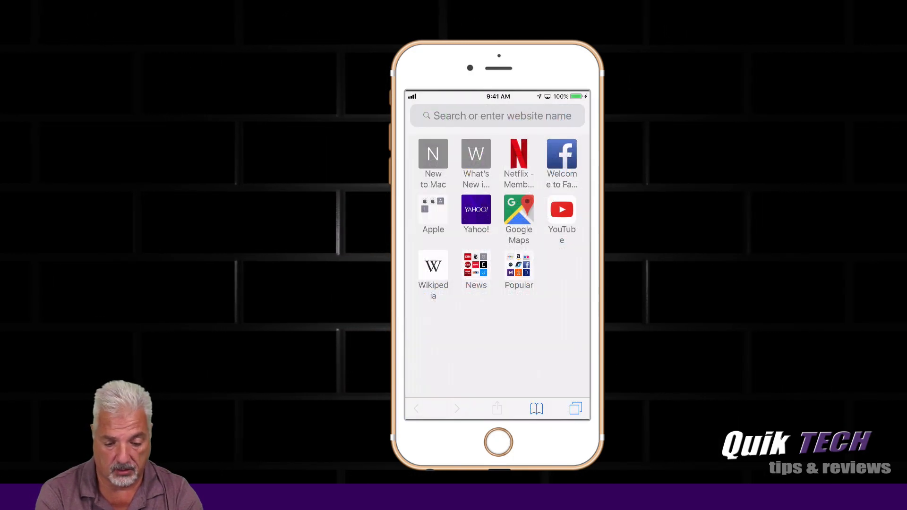
- Browse to the first ddns.net hostname so the 'My First Self-Hosted Website' page loads
click(498, 115)
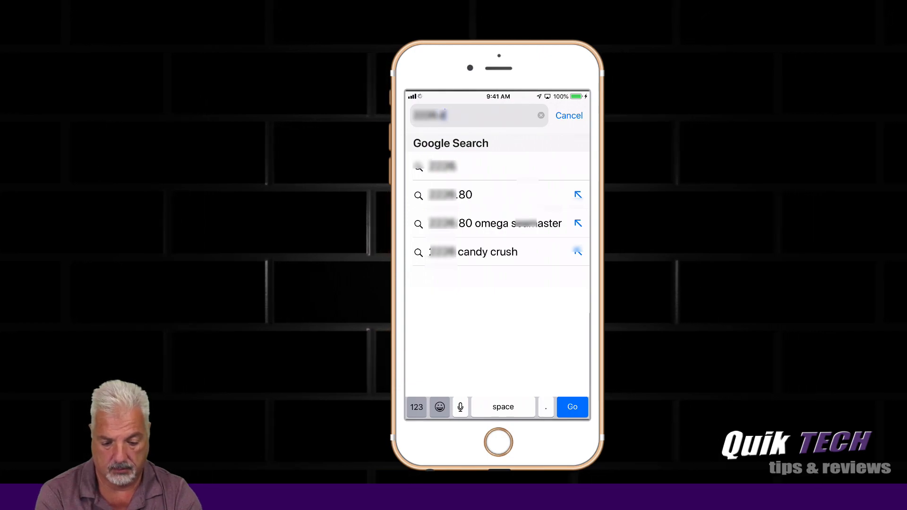
text(ddns.ne)
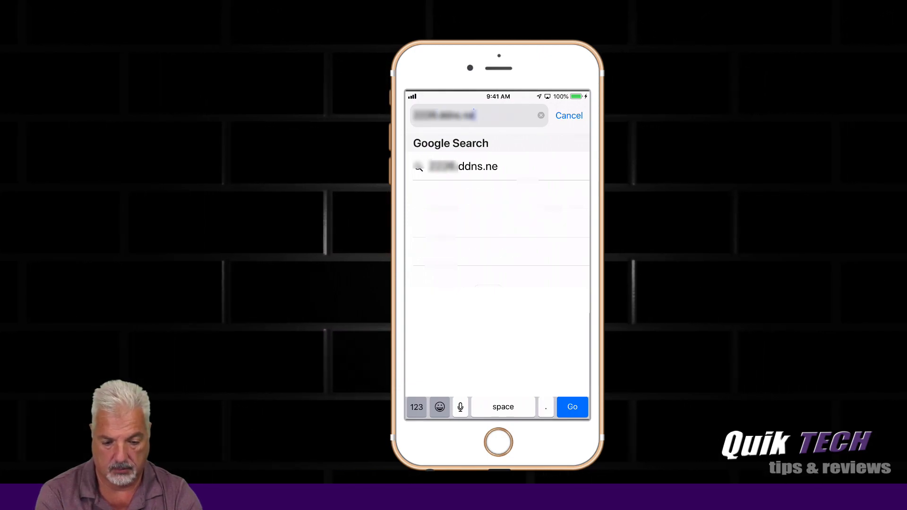
text(t)
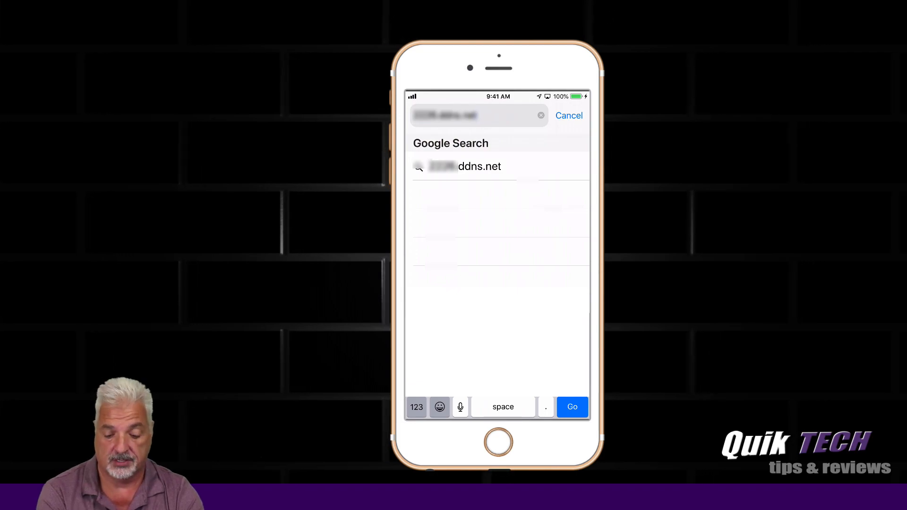
click(572, 407)
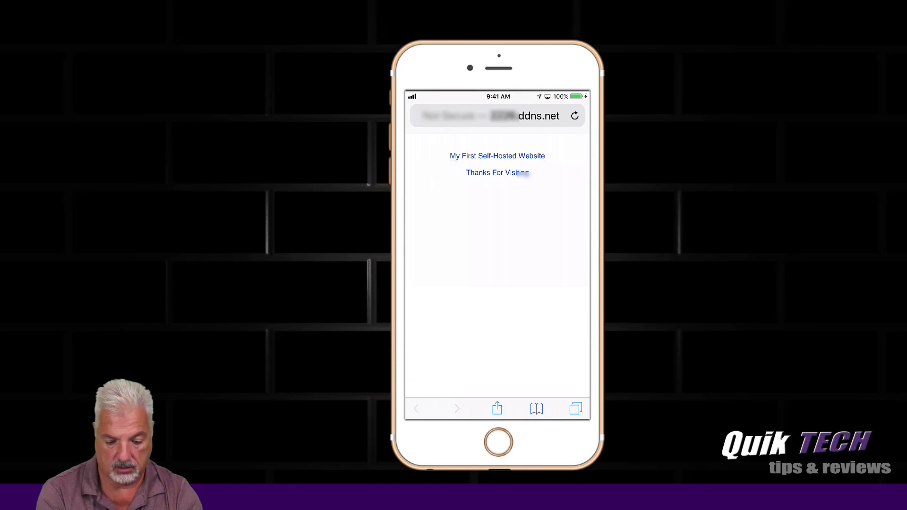
- Browse to the second nas.ddns.net hostname so the 'My Second Self-Hosted Website' page loads
click(495, 115)
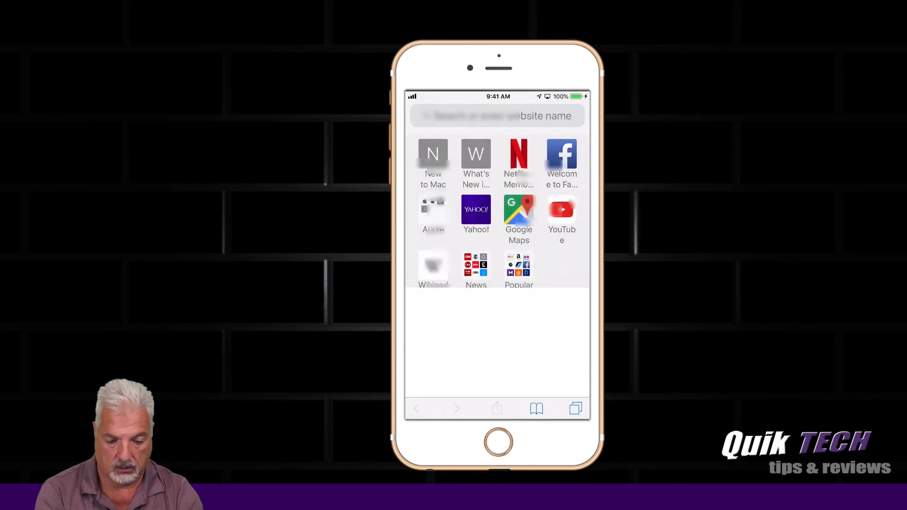
click(496, 115)
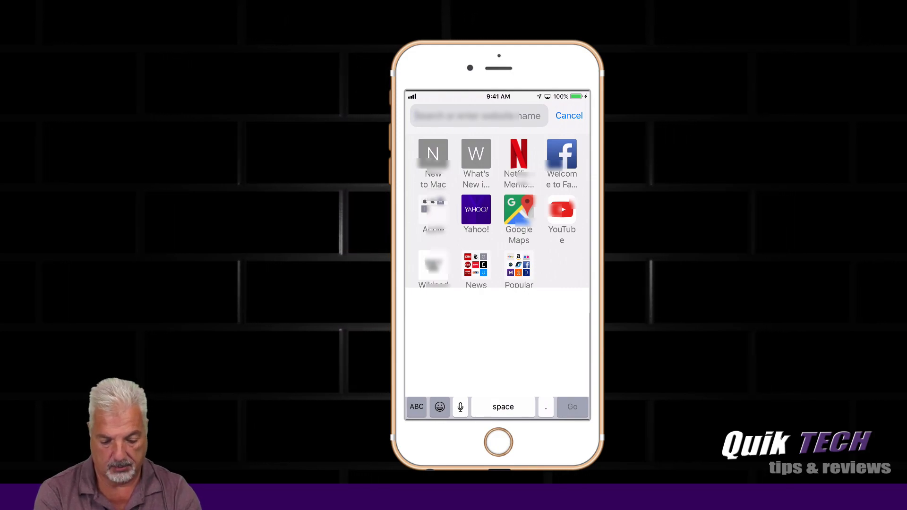
text(text)
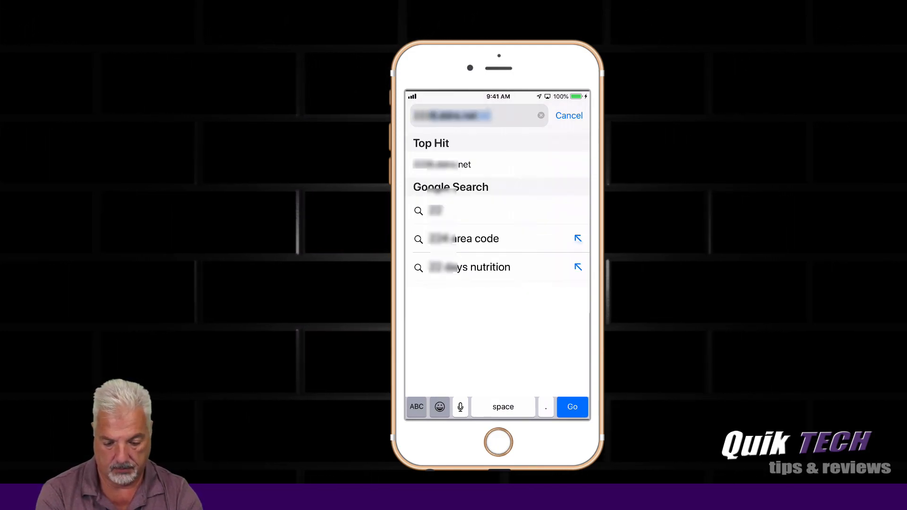
text(text)
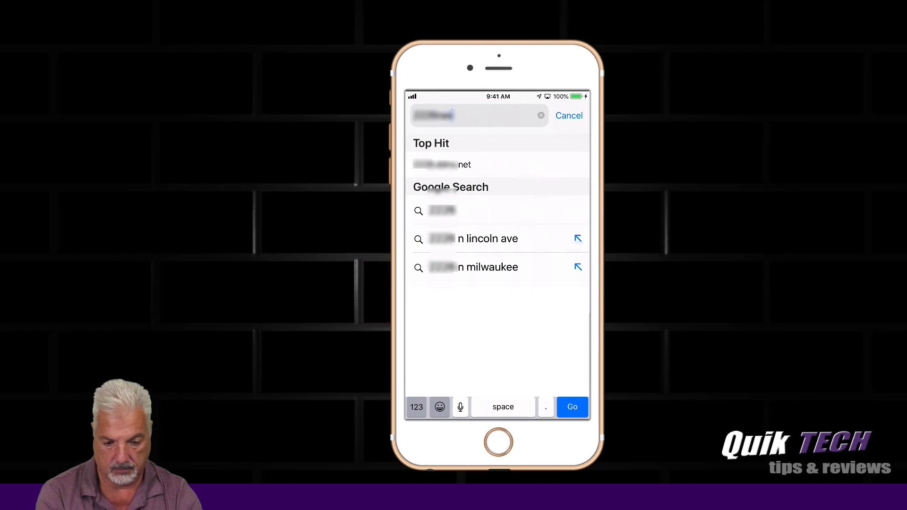
text(as.dd)
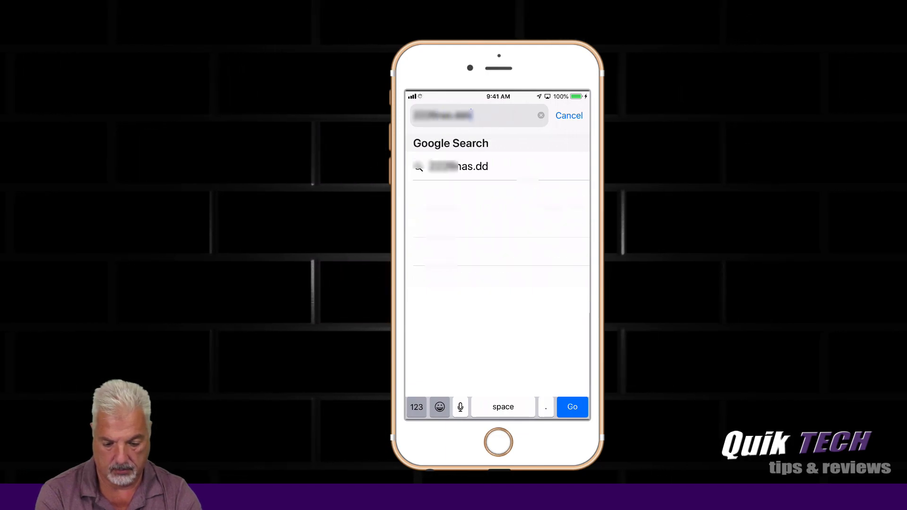
text(ns.net)
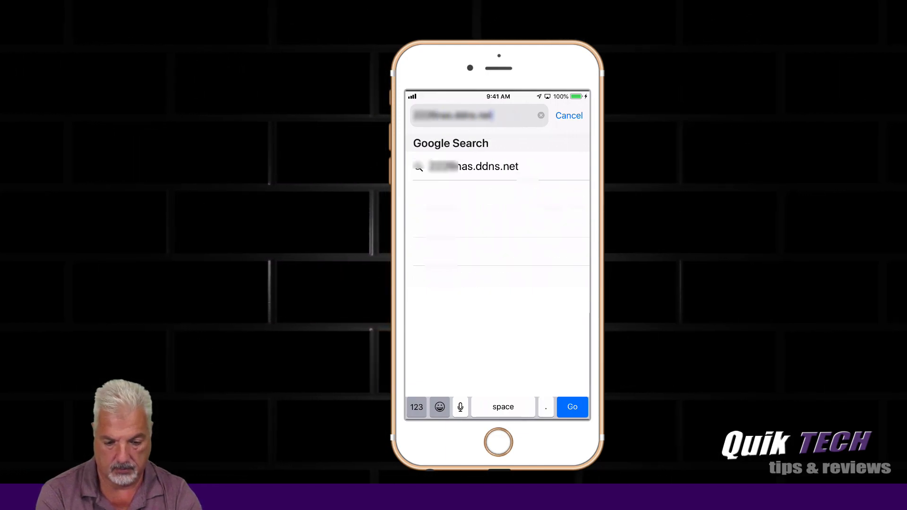
click(572, 406)
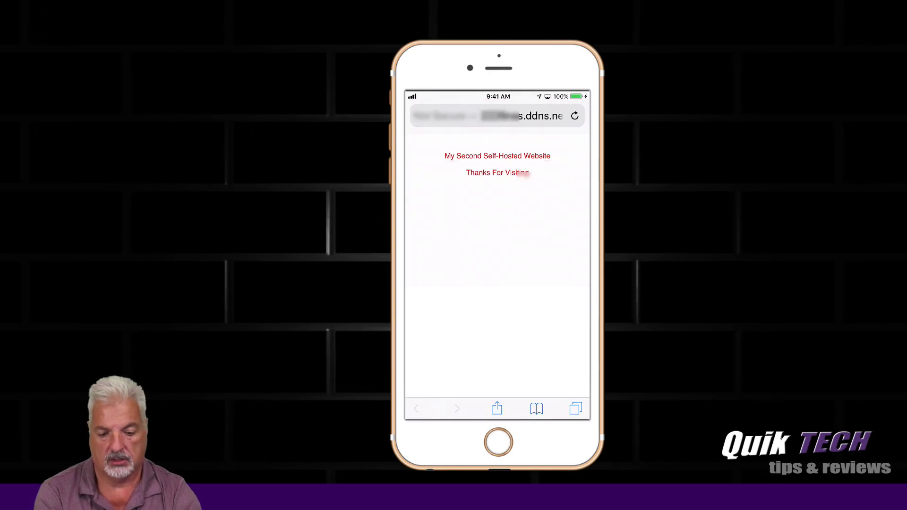